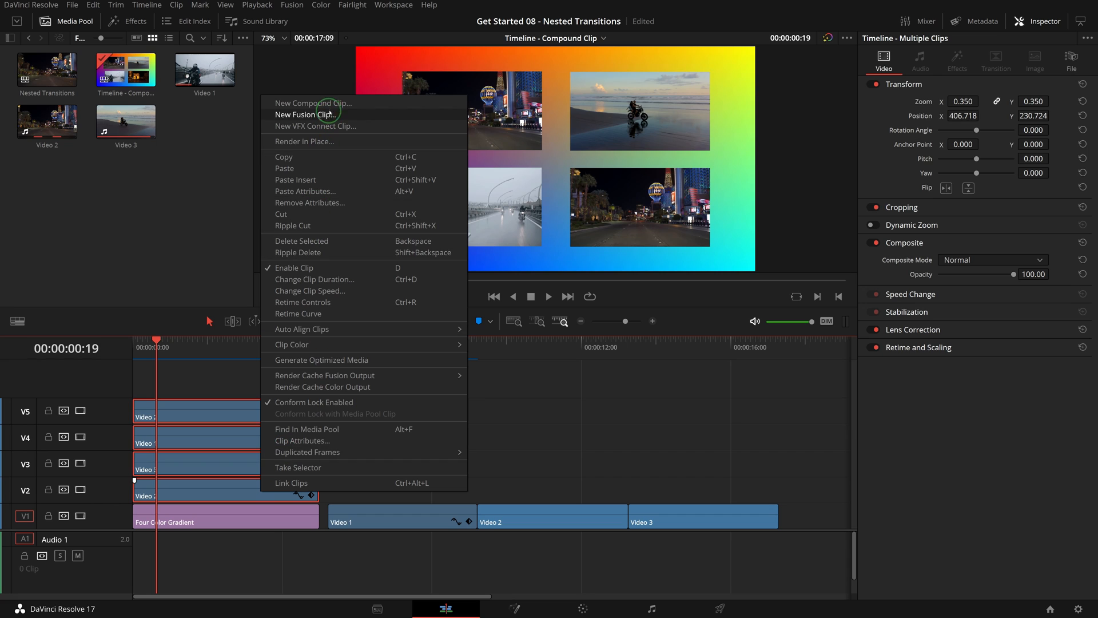
pyautogui.moveTo(314, 103)
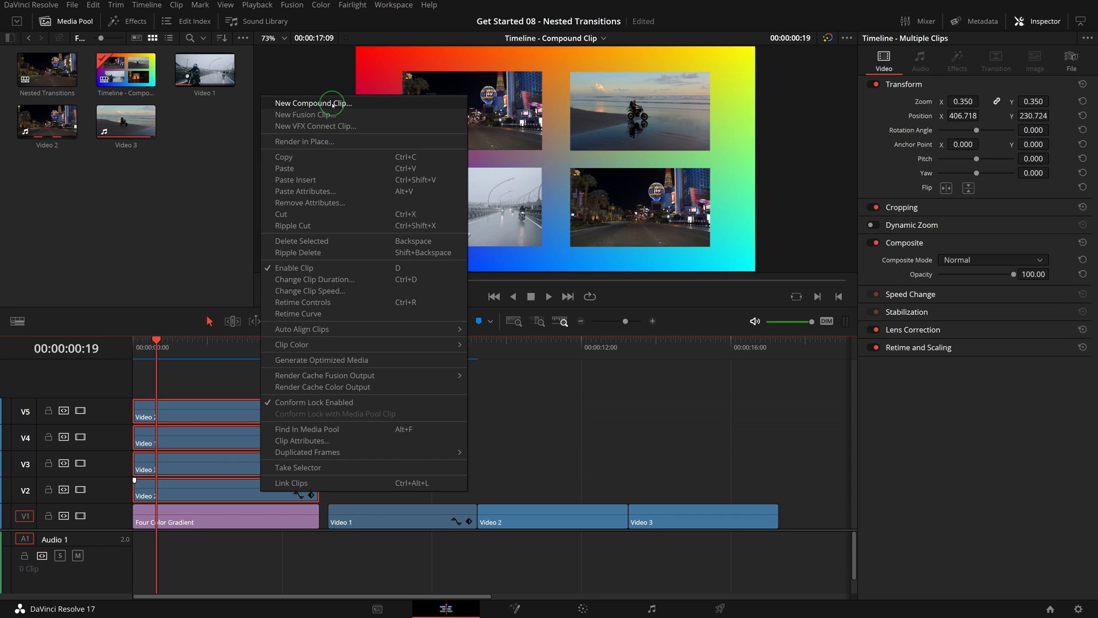
# Start a New Compound Clip from the selected V2–V5 clips, keeping the name Compound Clip 1.
pyautogui.click(312, 103)
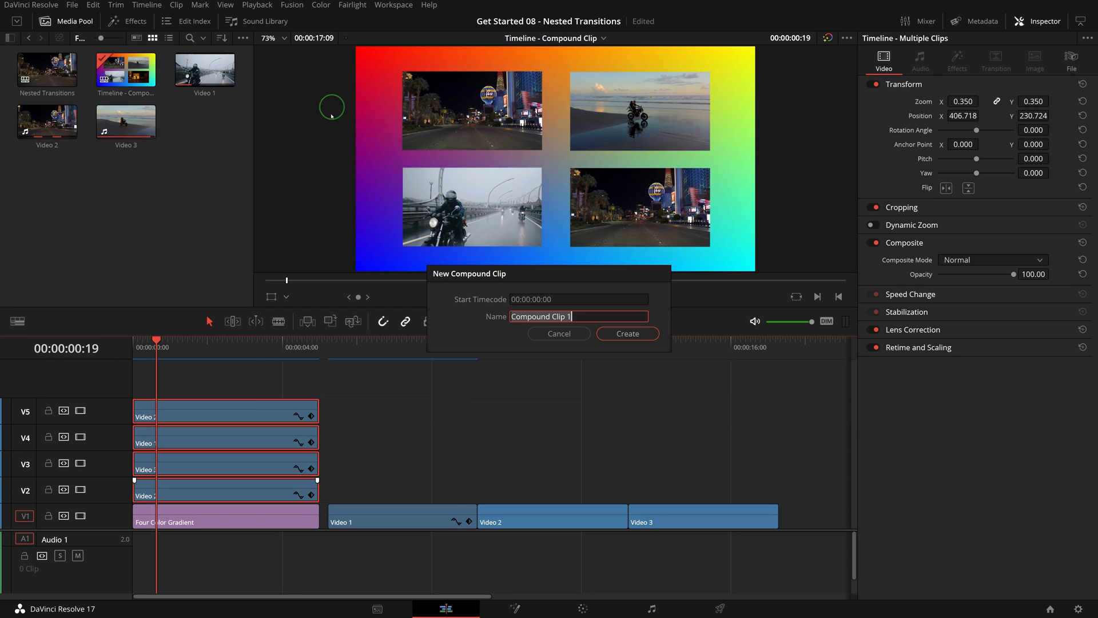
pyautogui.moveTo(515, 299)
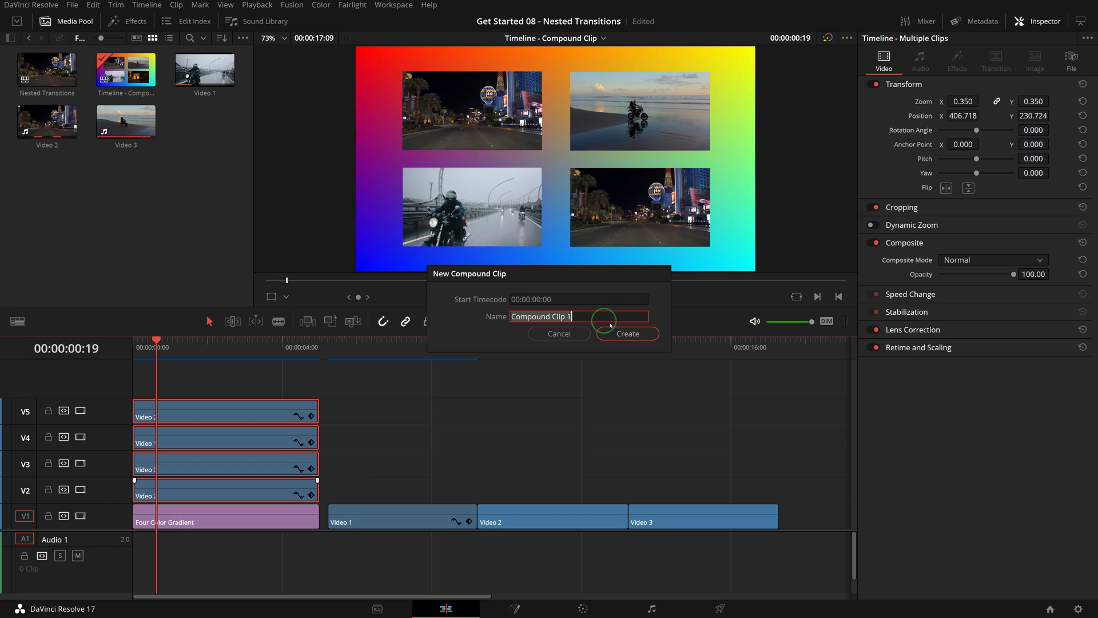
# Create Compound Clip 1, preview it in the source viewer, and return to the main timeline.
pyautogui.click(626, 333)
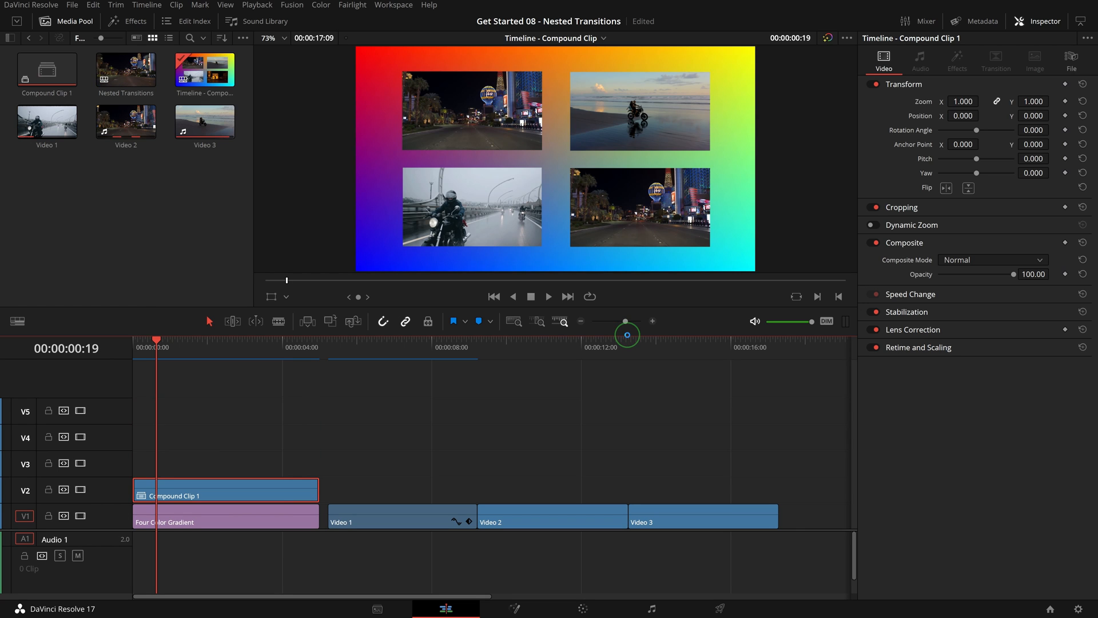
pyautogui.click(240, 491)
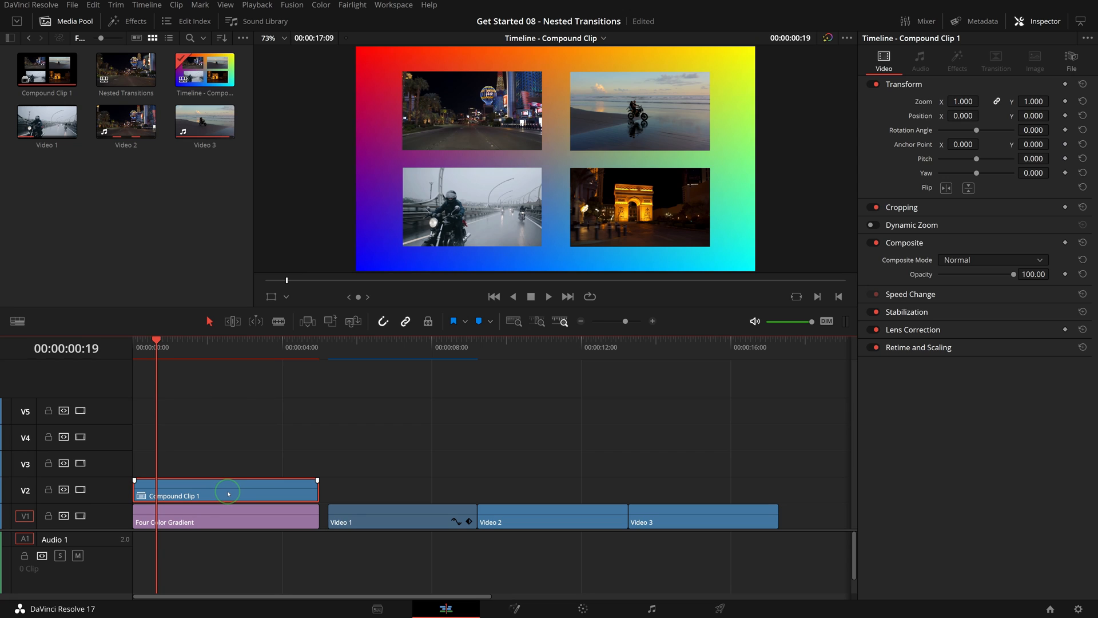
pyautogui.moveTo(217, 471)
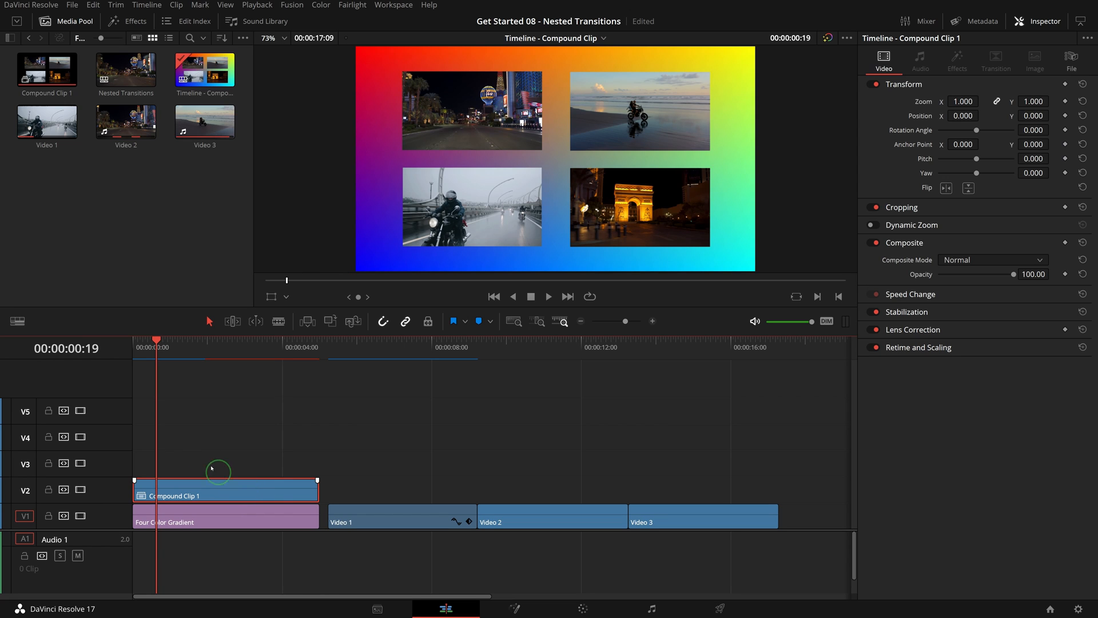
pyautogui.doubleClick(46, 68)
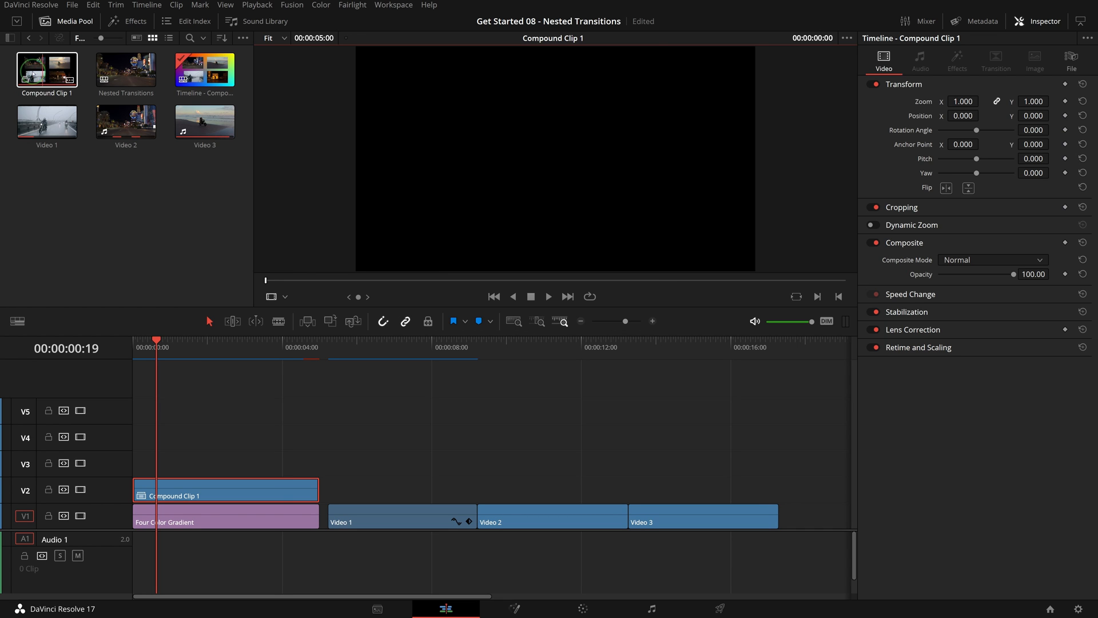
pyautogui.click(246, 491)
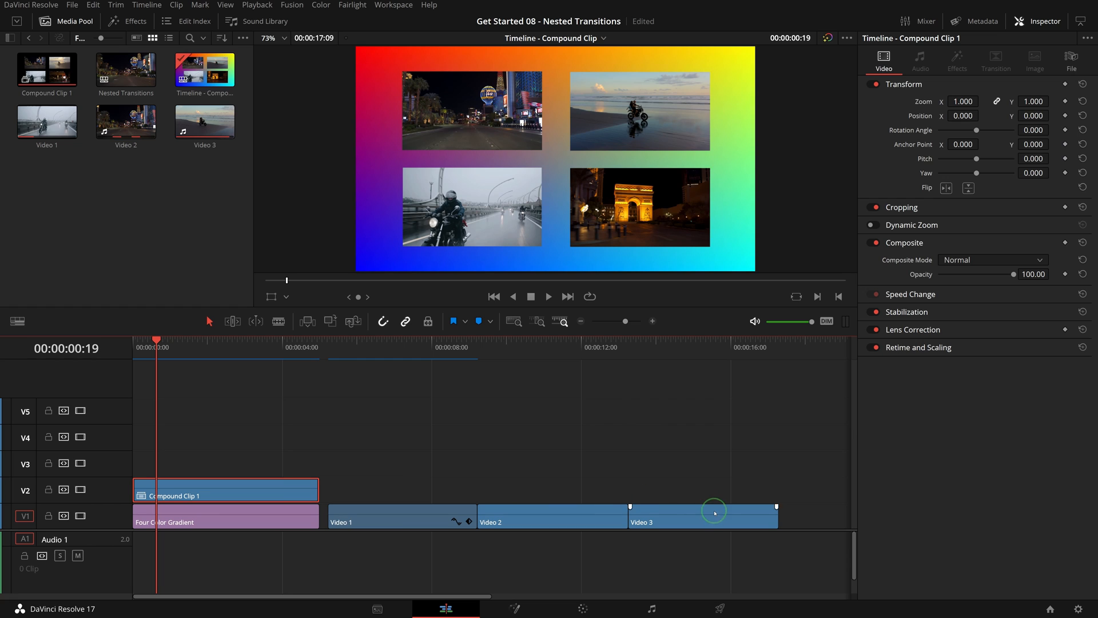
# Select Compound Clip 1 and rotate and scale the picture grid with the on-screen transform controls.
pyautogui.click(267, 485)
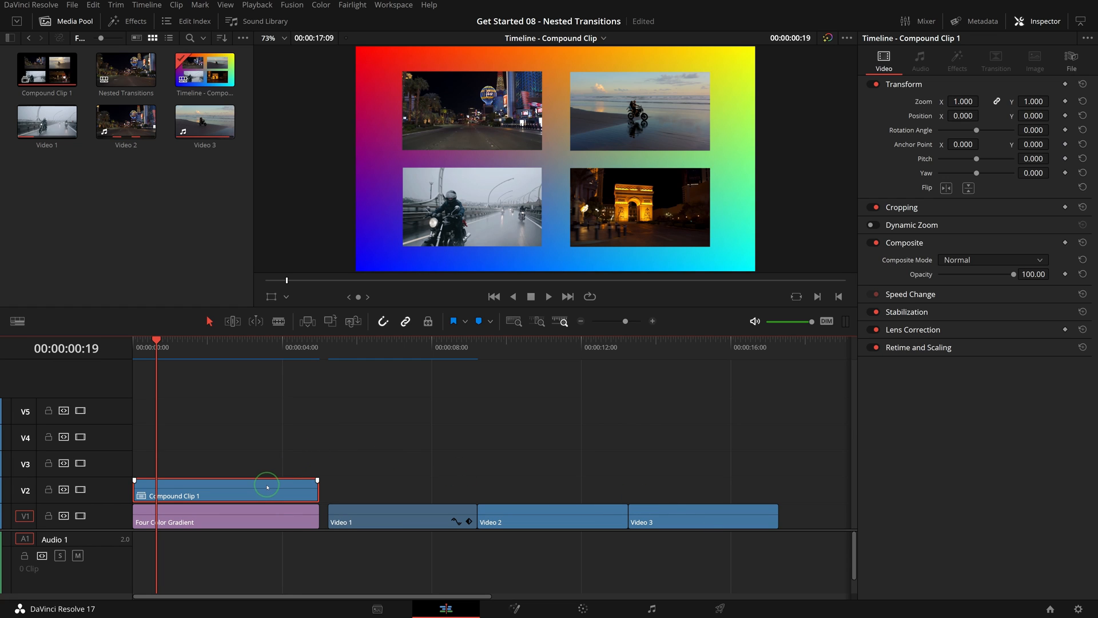
pyautogui.click(279, 320)
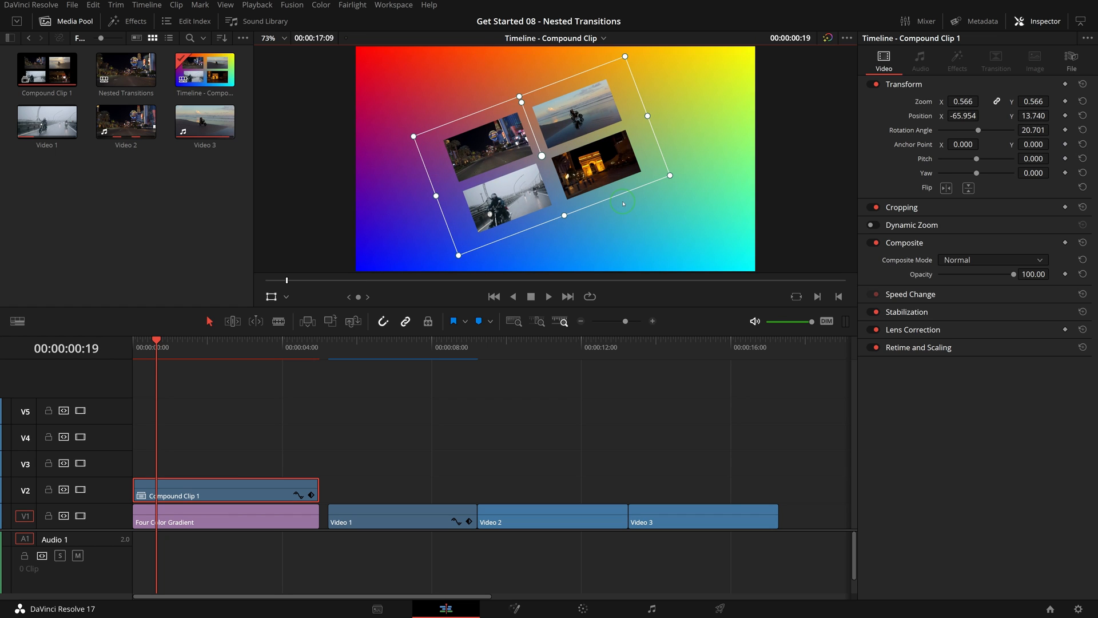
pyautogui.click(127, 21)
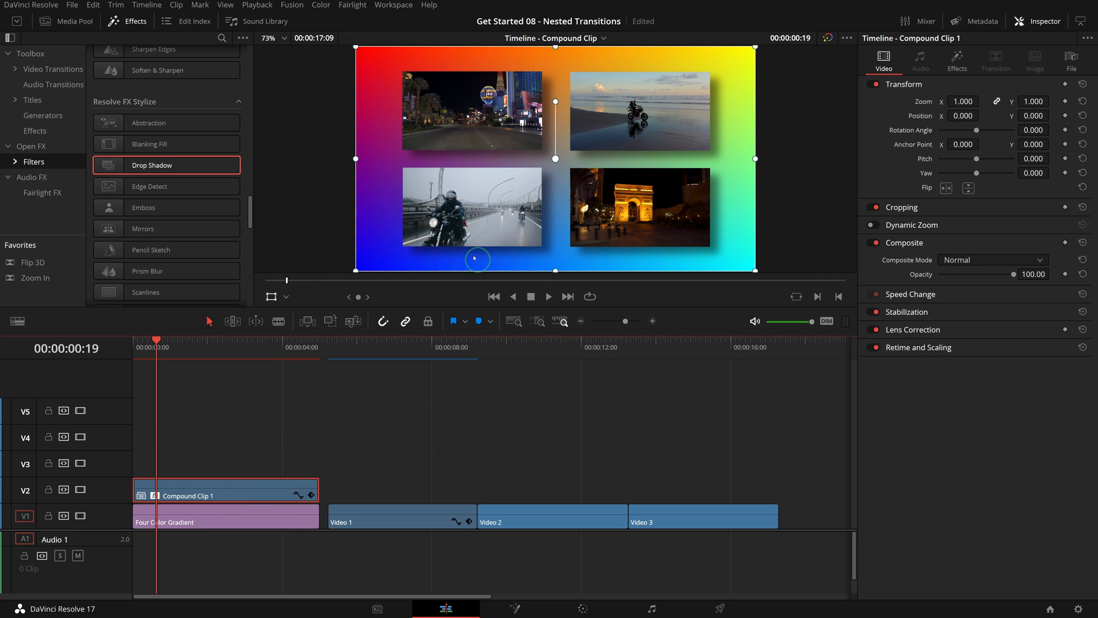
pyautogui.moveTo(539, 204)
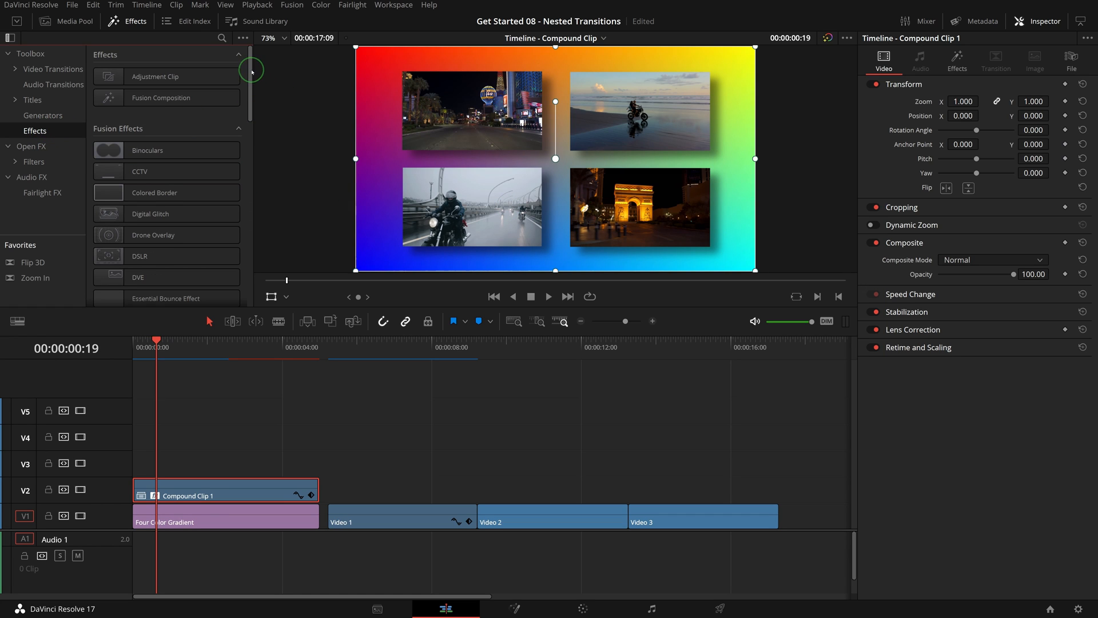
# Add the Essential Outline effect to Compound Clip 1 and bring up its Outline Color picker.
pyautogui.scroll(-3)
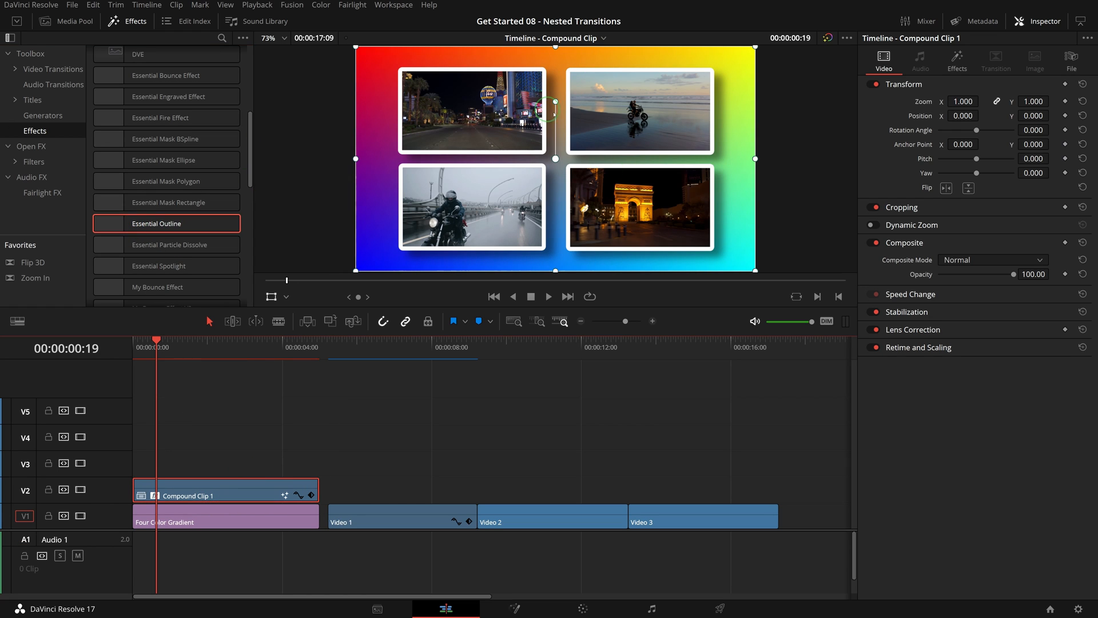
pyautogui.click(957, 62)
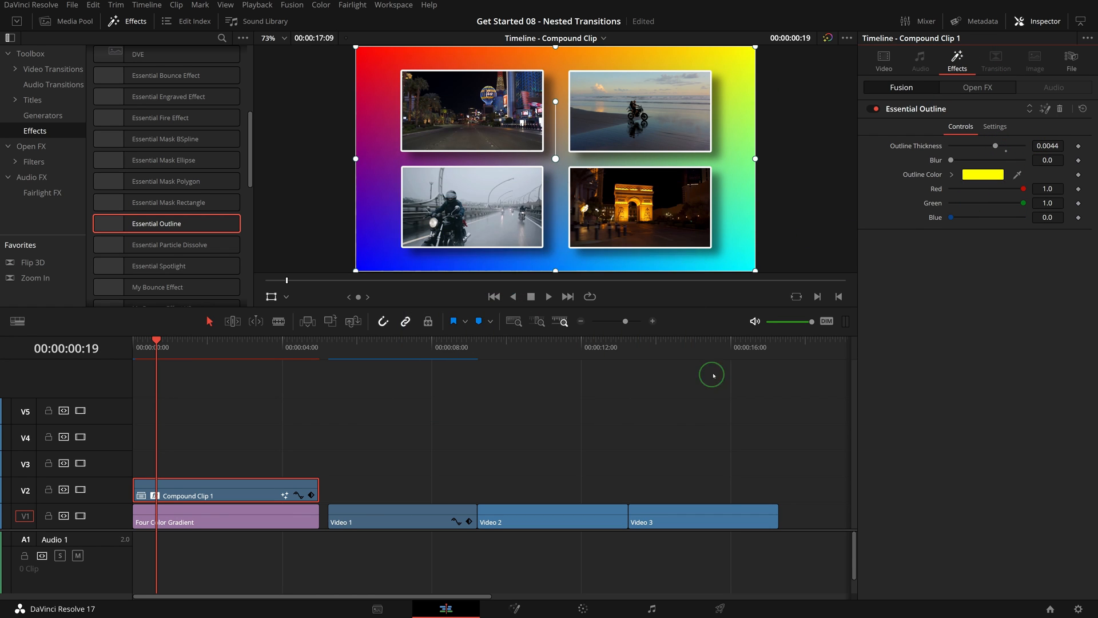
pyautogui.click(982, 174)
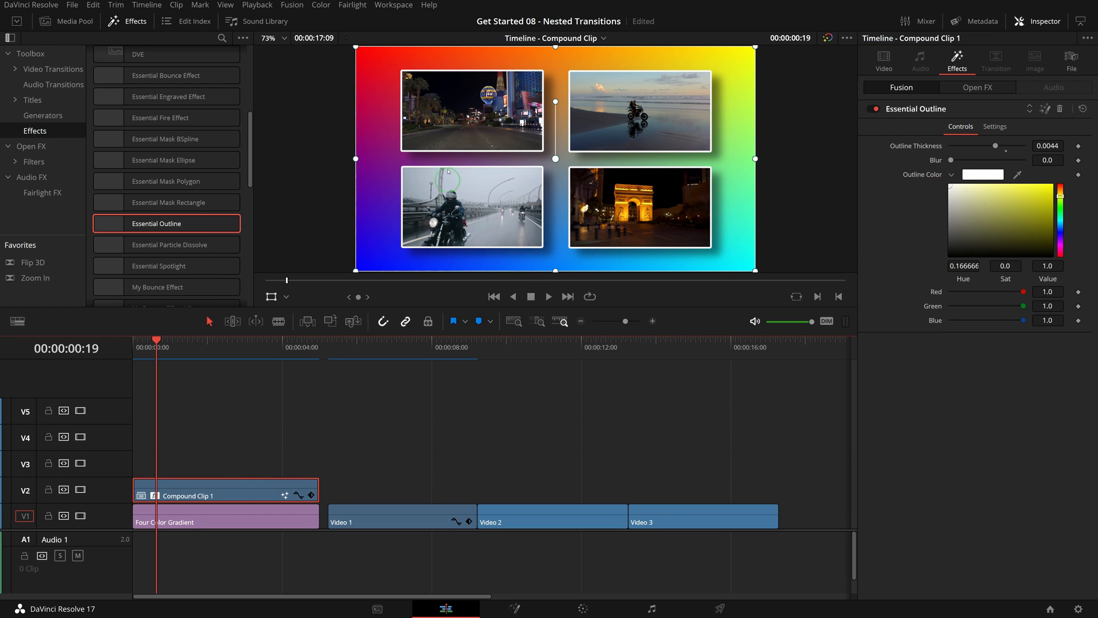
pyautogui.moveTo(457, 388)
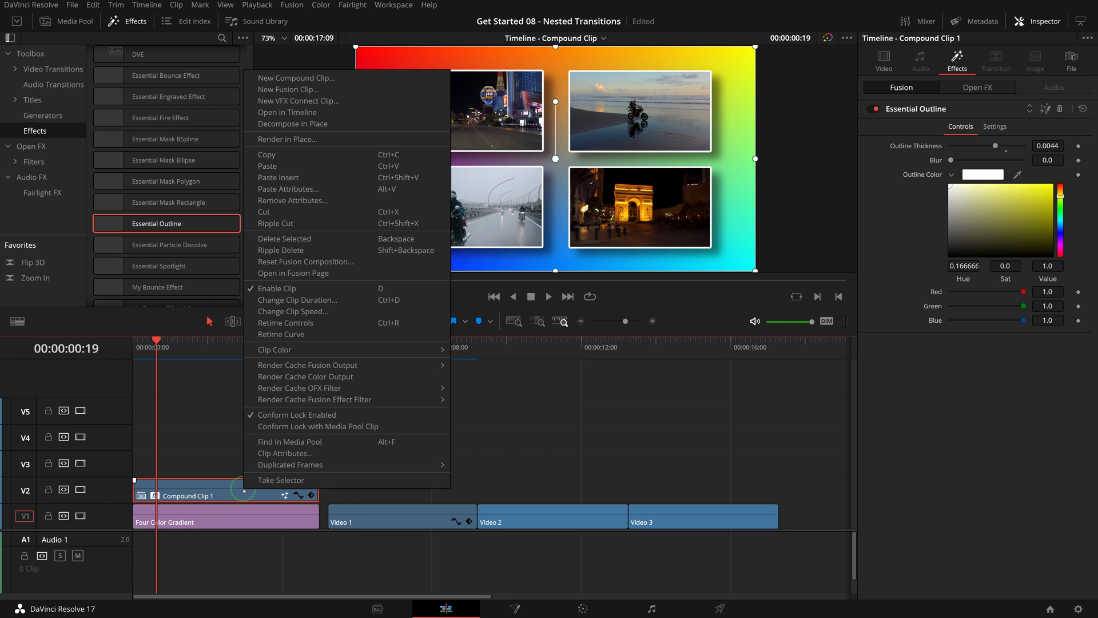
pyautogui.moveTo(300, 113)
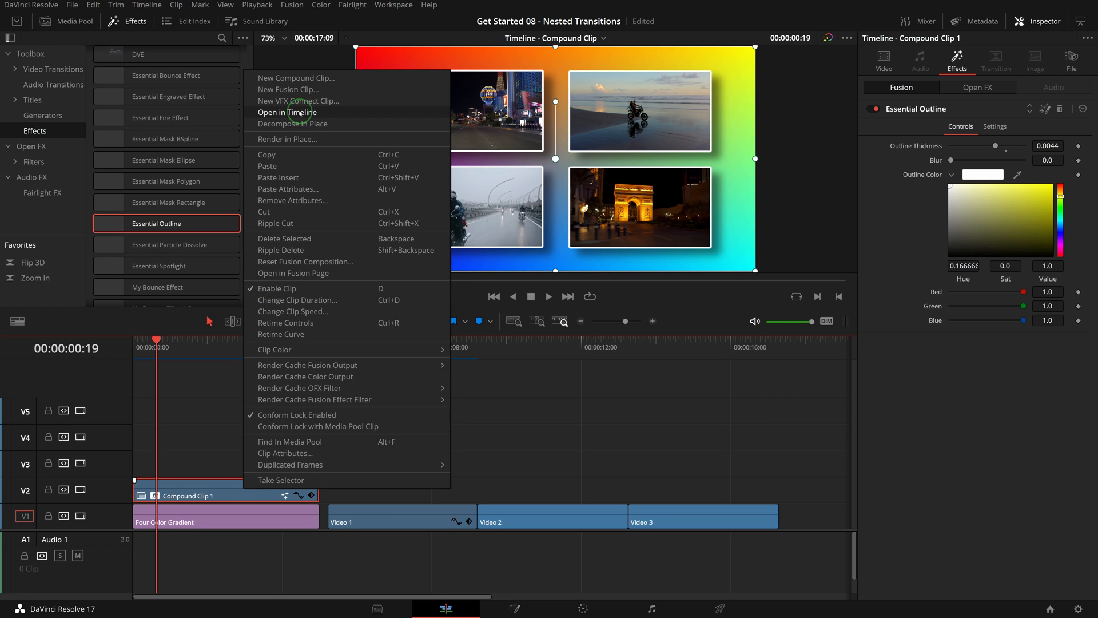
# Open Compound Clip 1 in its own timeline and select the Video 1 clip inside it.
pyautogui.click(288, 112)
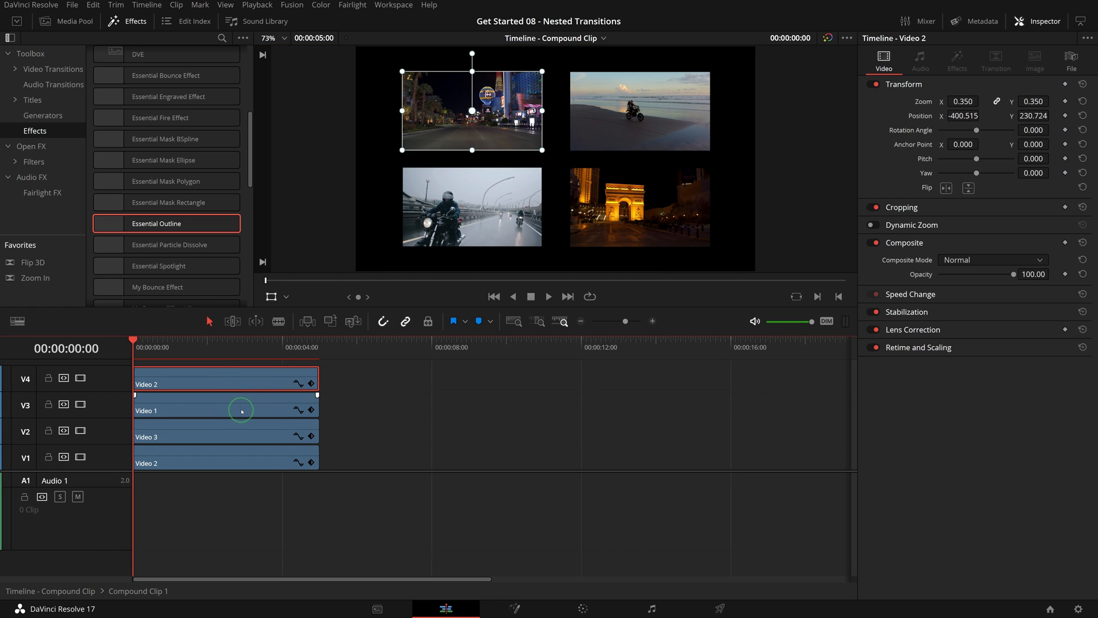
pyautogui.click(224, 410)
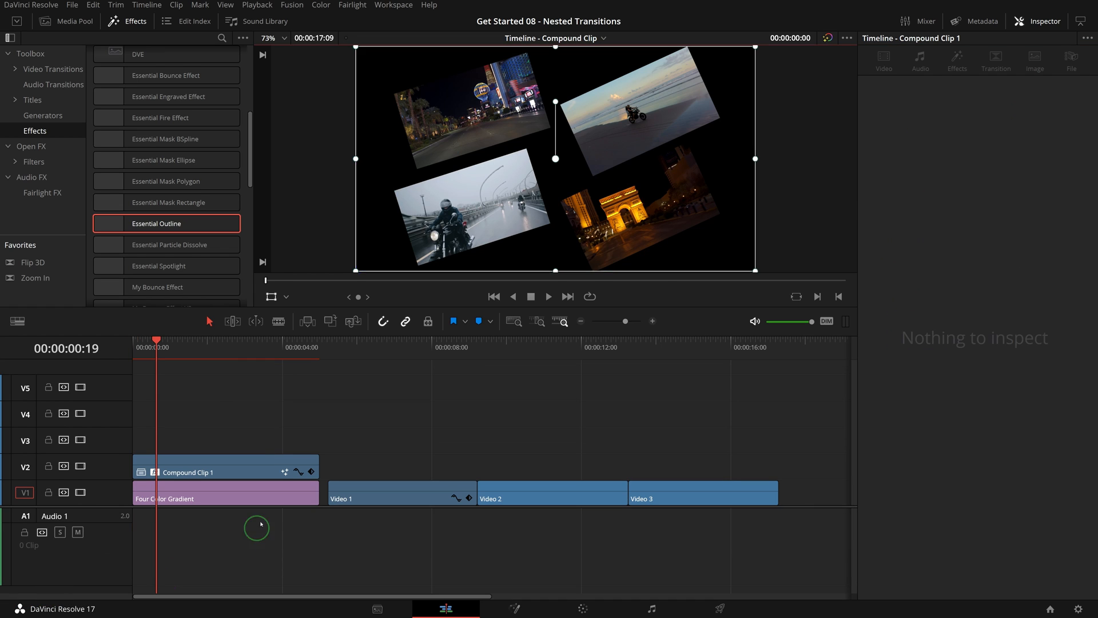
# Switch to the Nested Transitions timeline and move the playhead to the Video 1/Video 2 cut.
pyautogui.click(217, 471)
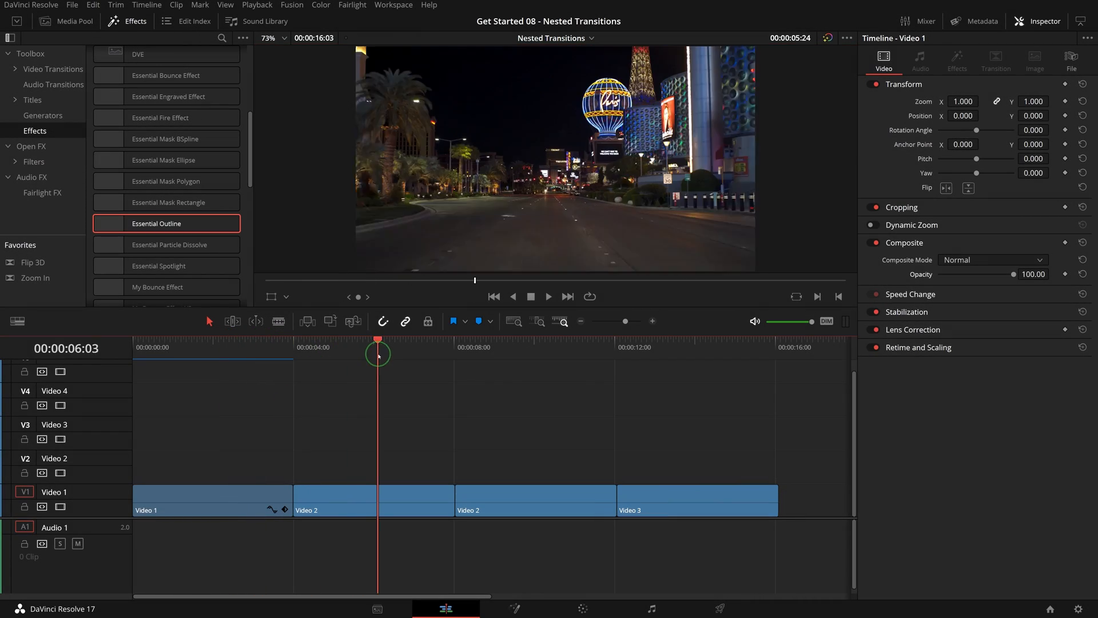
pyautogui.click(569, 357)
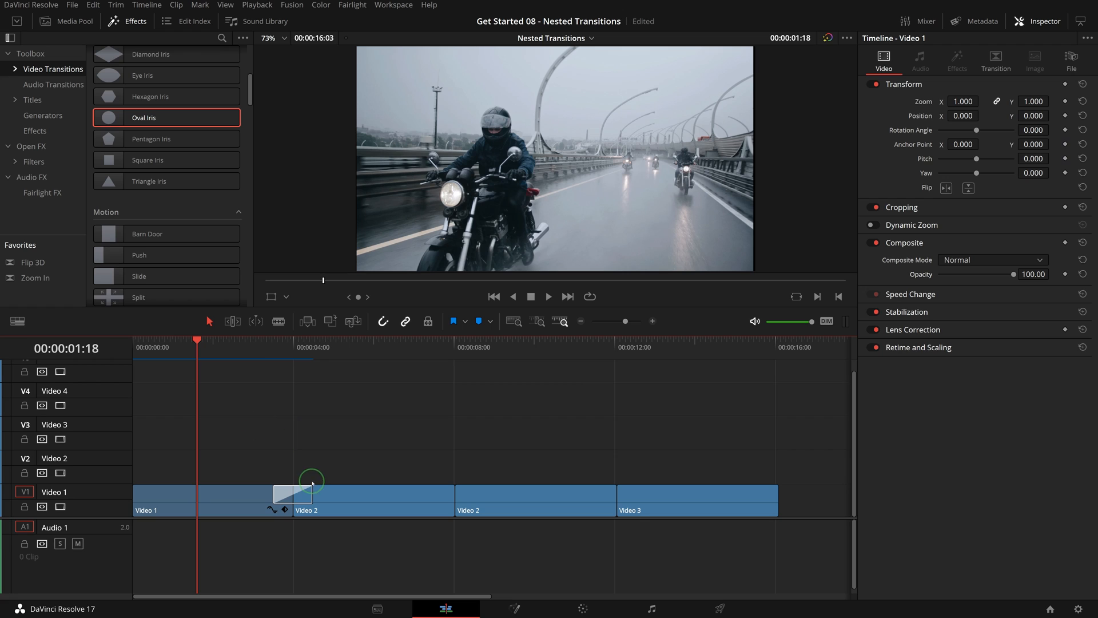
# Give the Oval Iris transition a pure blue border and In & Out easing.
pyautogui.click(293, 494)
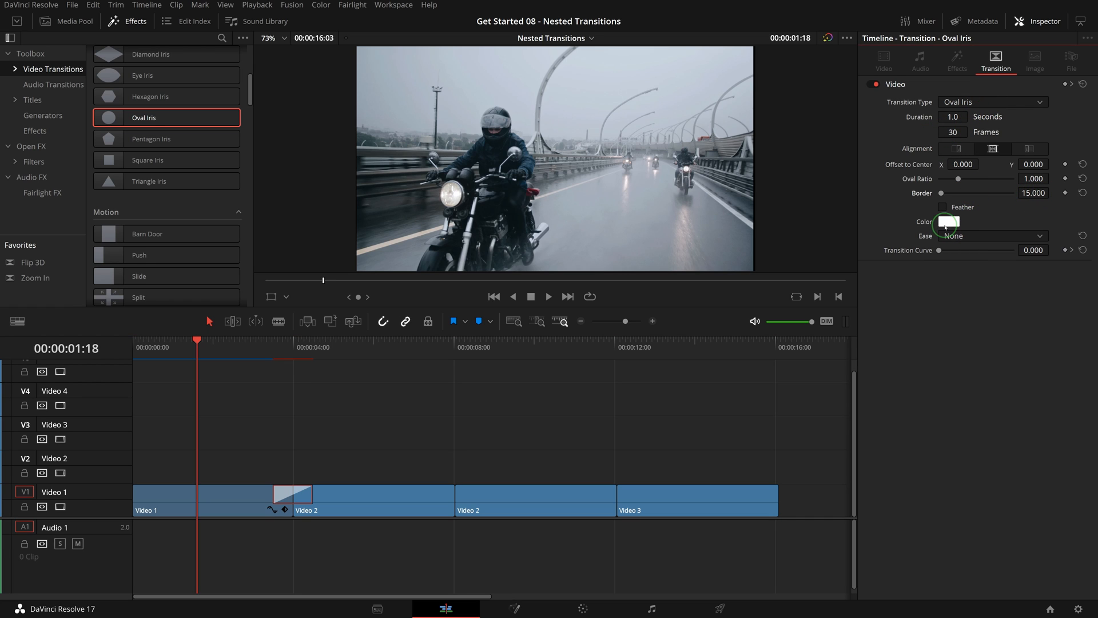
pyautogui.click(947, 221)
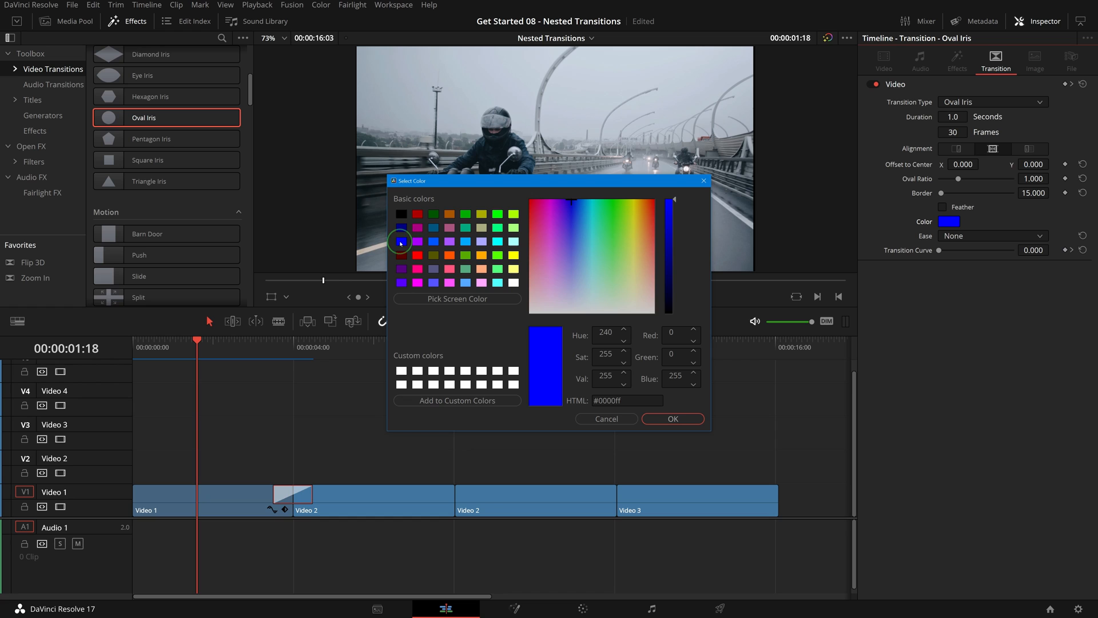
pyautogui.click(671, 418)
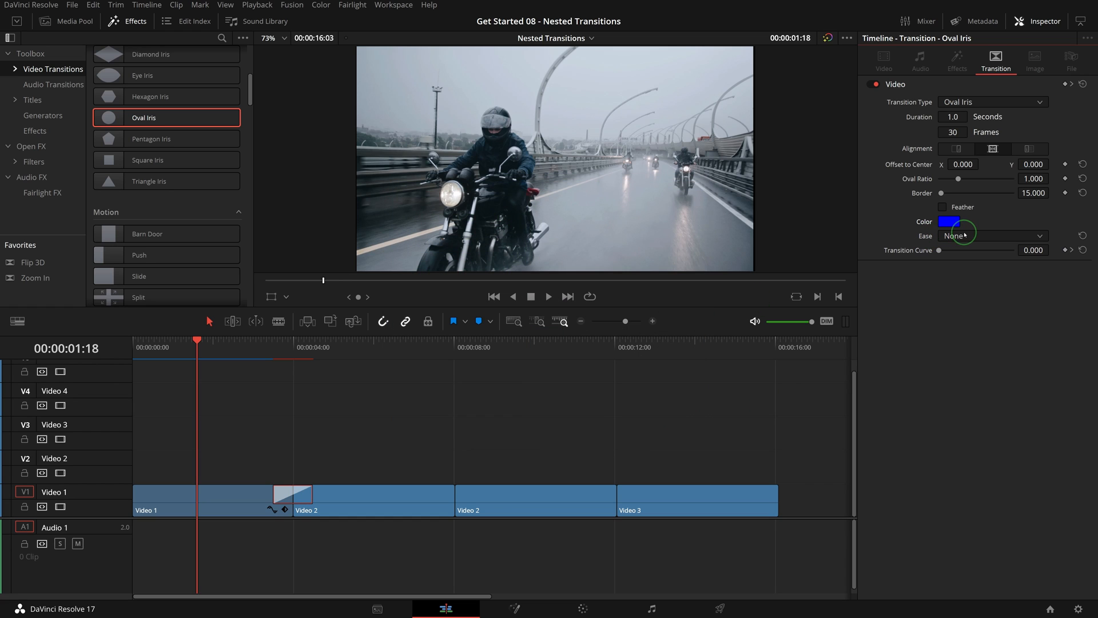
pyautogui.click(987, 236)
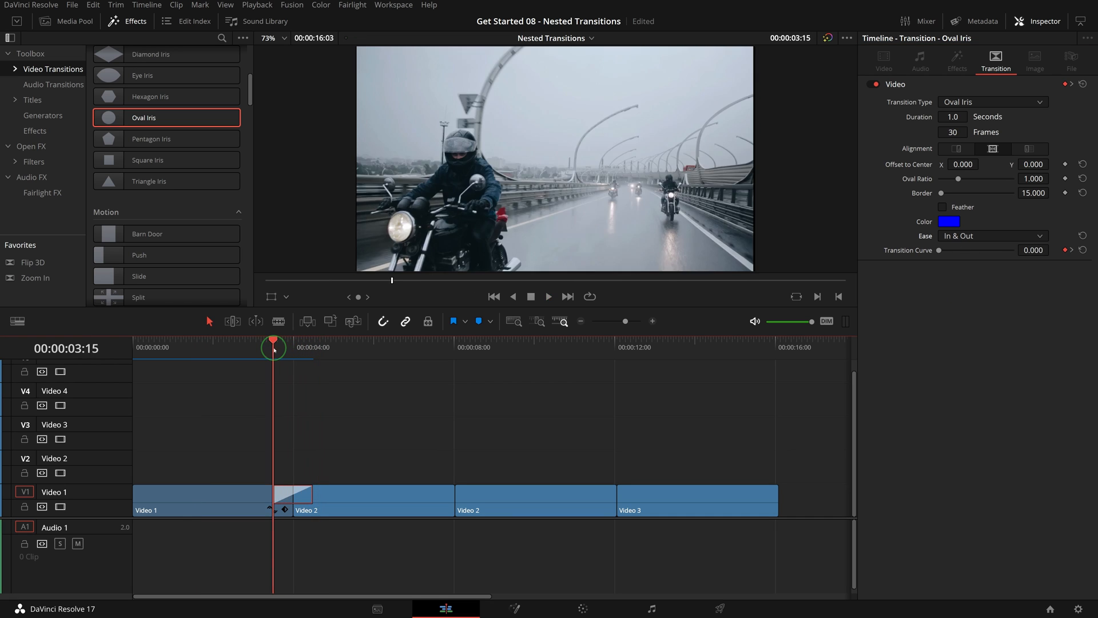
# Place the playhead just before the transition to preview the blue iris.
pyautogui.click(548, 297)
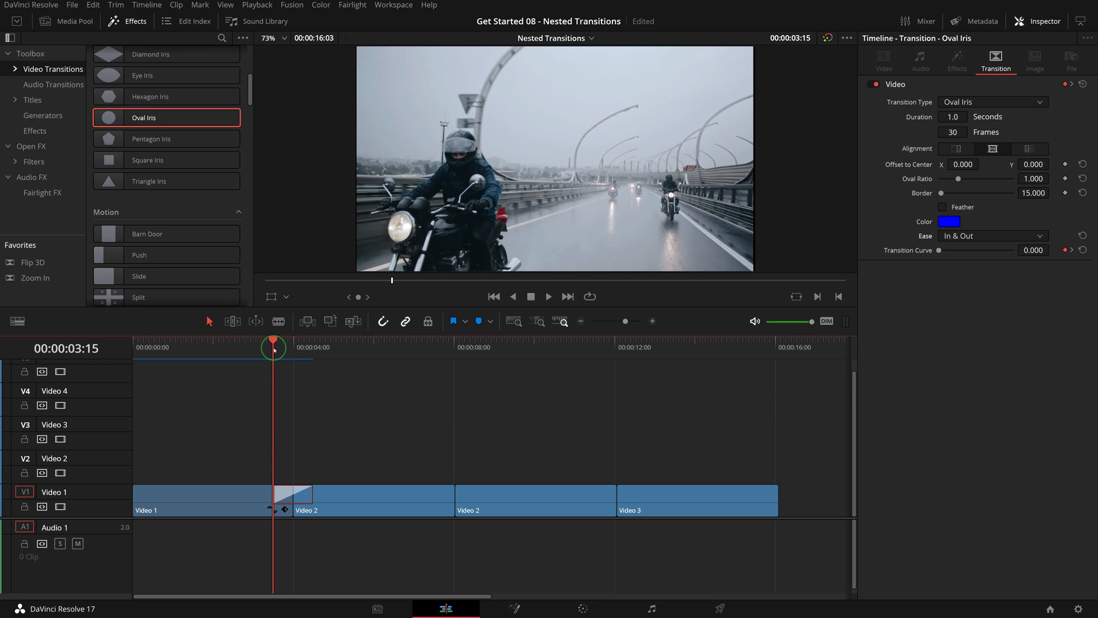
pyautogui.click(548, 295)
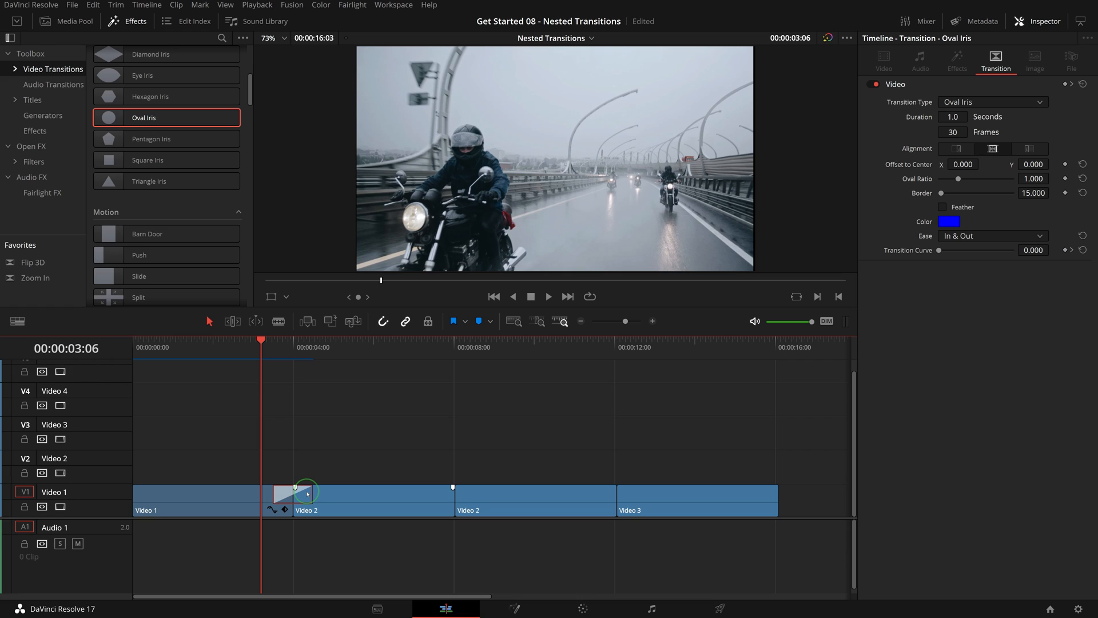
# Copy the oval iris transition and add an Edit Point marker at the 4-second cut.
pyautogui.rightClick(305, 492)
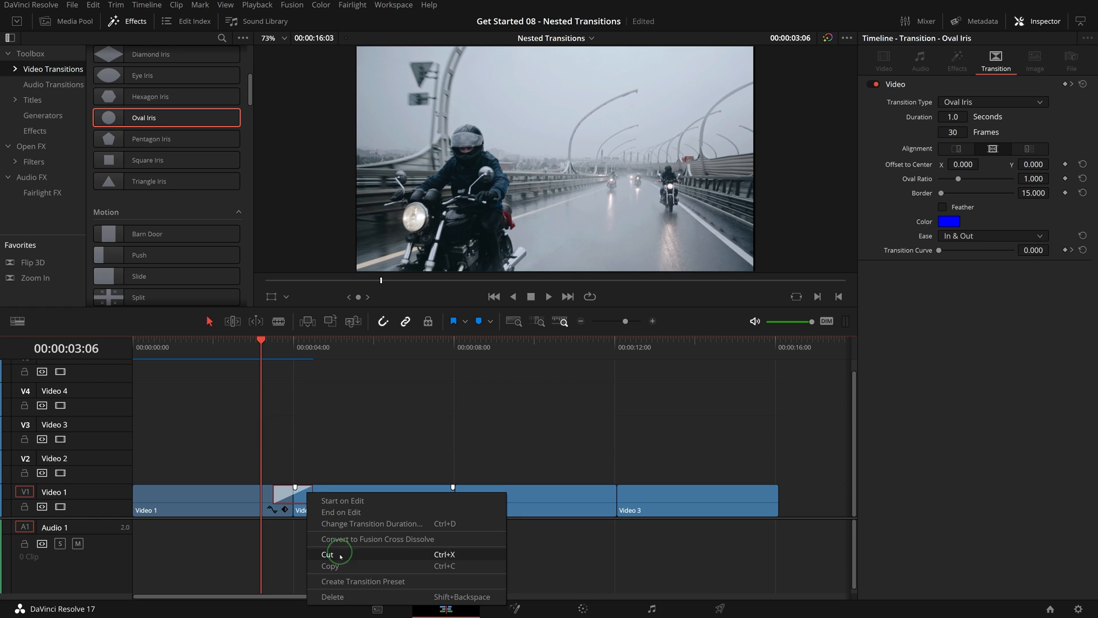
pyautogui.click(327, 554)
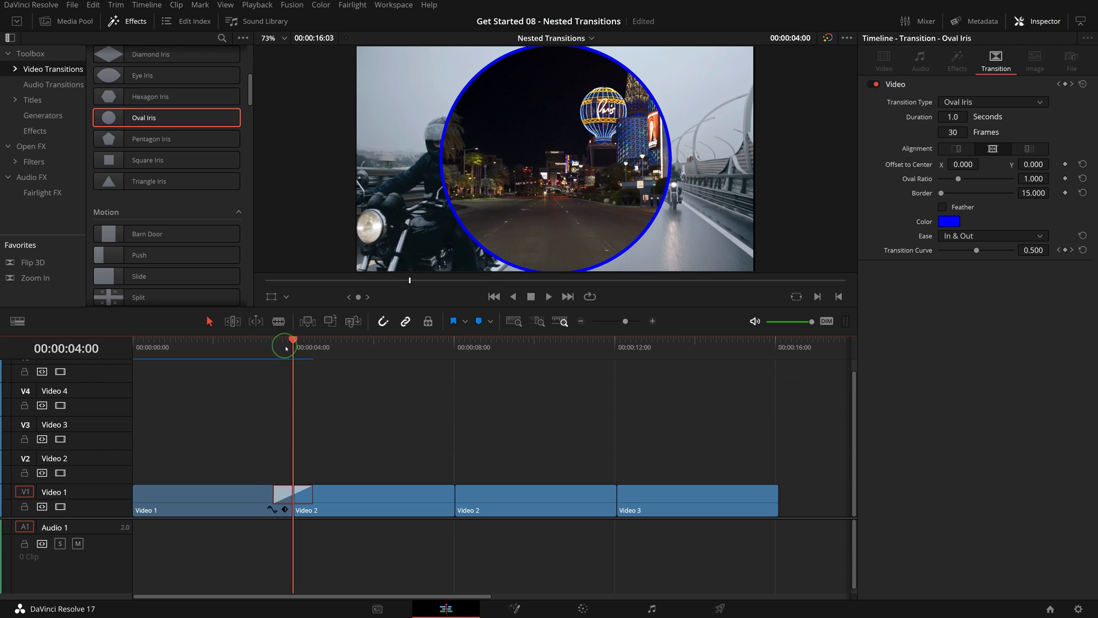
pyautogui.moveTo(339, 492)
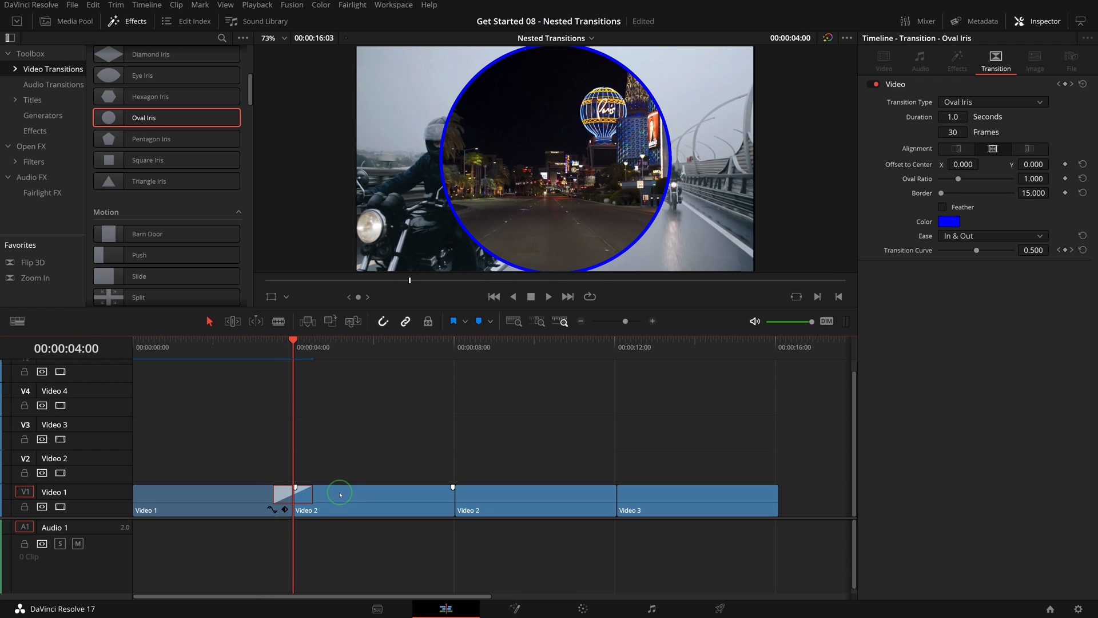
pyautogui.press('ctrl+m')
pyautogui.write('Edit Point')
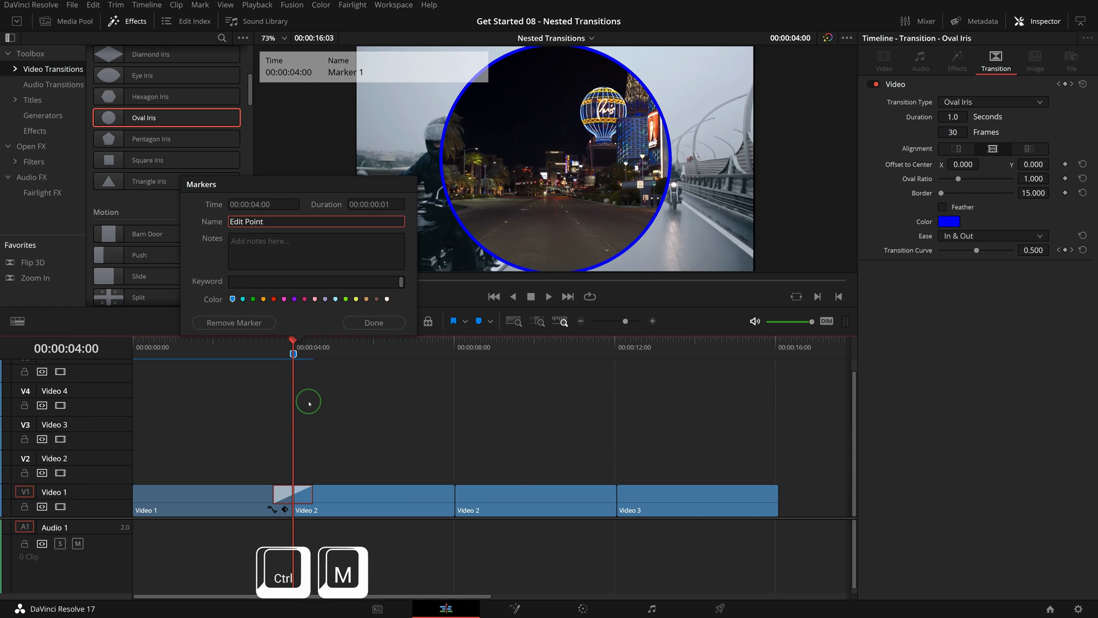
pyautogui.click(373, 322)
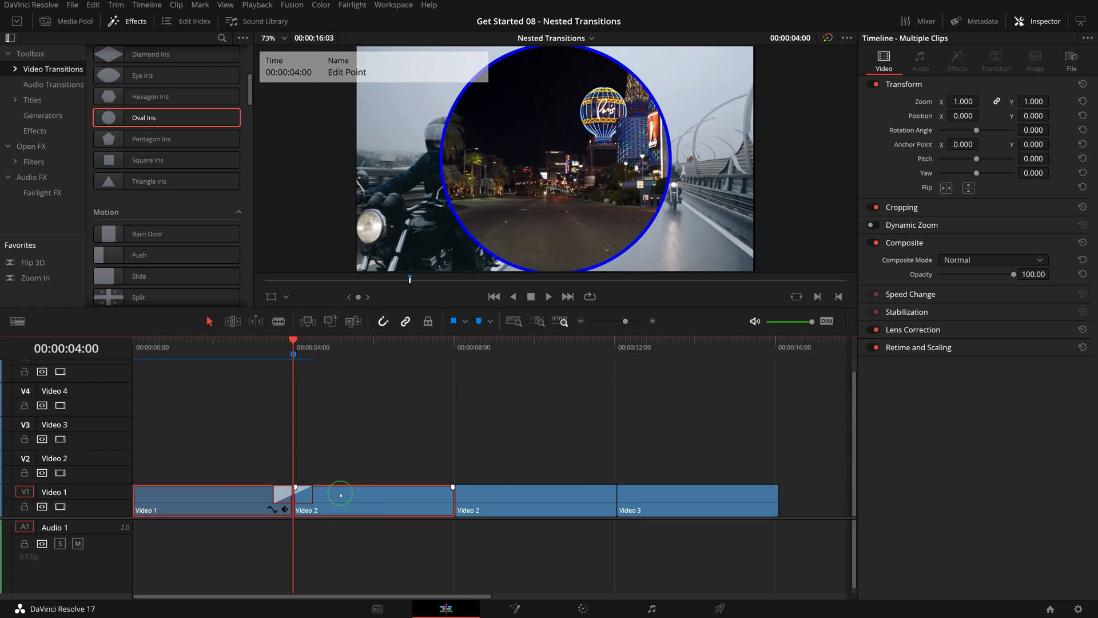
# Nest Video 1 and 2 into a compound clip named Blue Circle.
pyautogui.rightClick(340, 495)
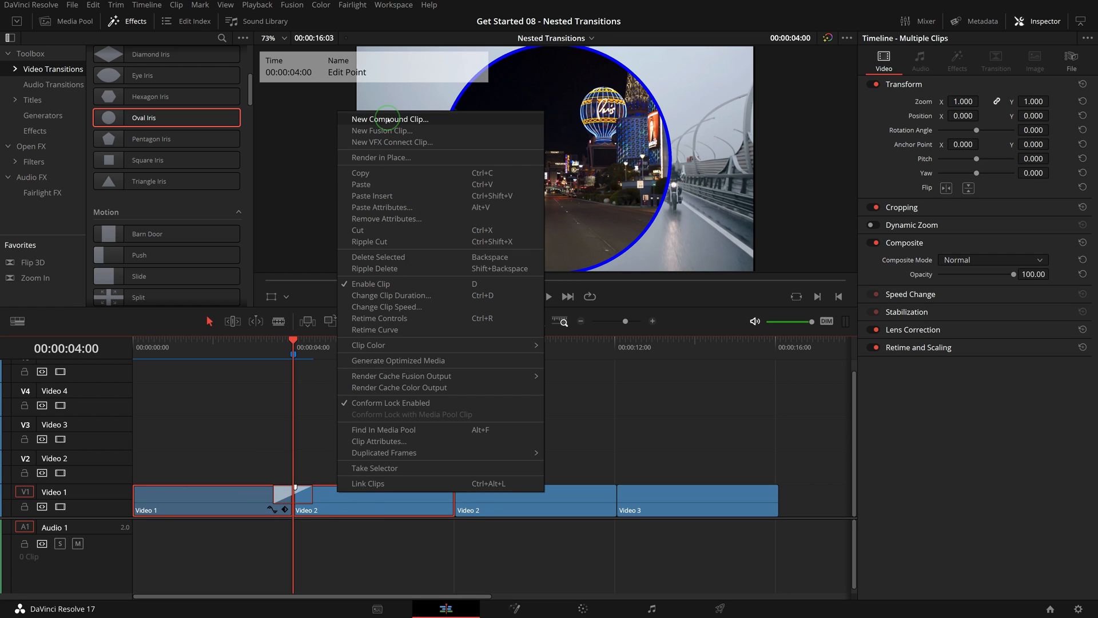
pyautogui.click(391, 119)
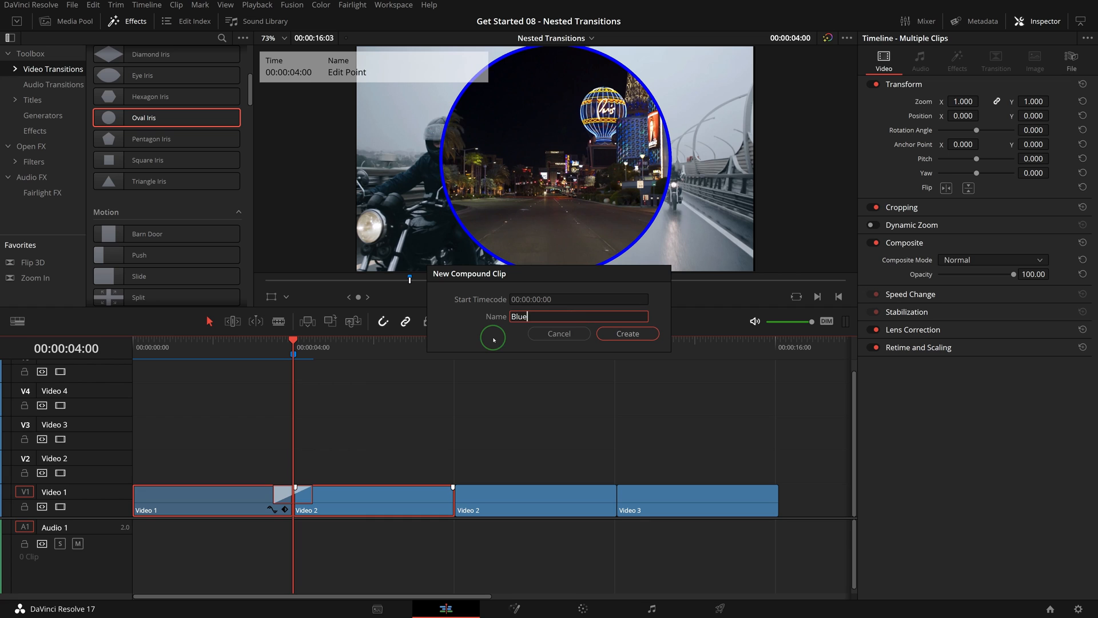
pyautogui.click(626, 333)
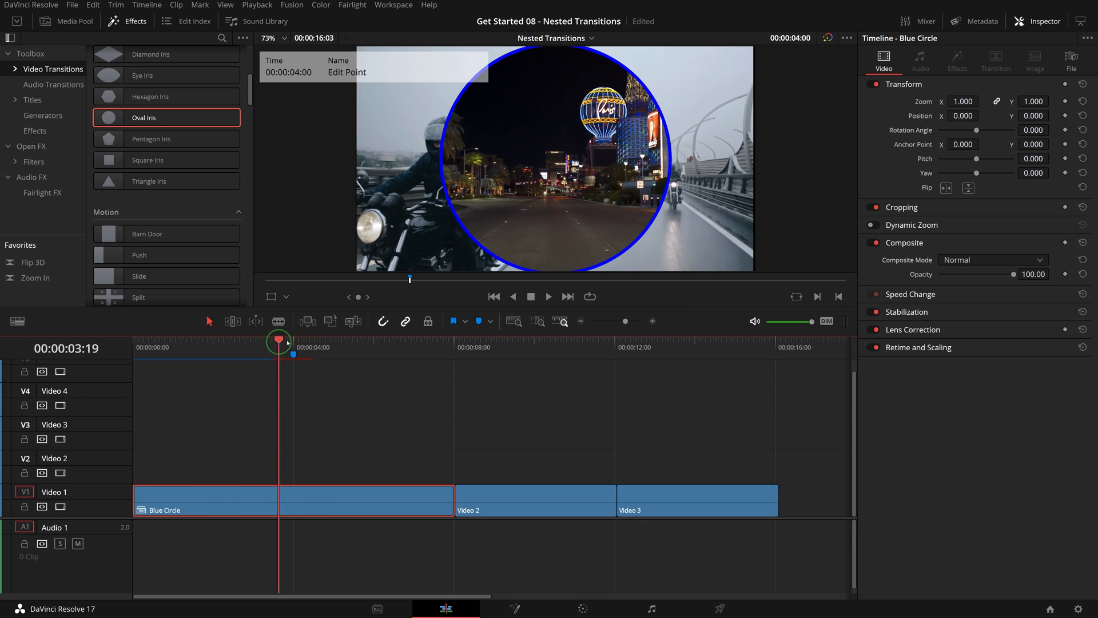
# Split Blue Circle at 4:00 and paste the oval iris transition at the cut.
pyautogui.press('ctrl+b')
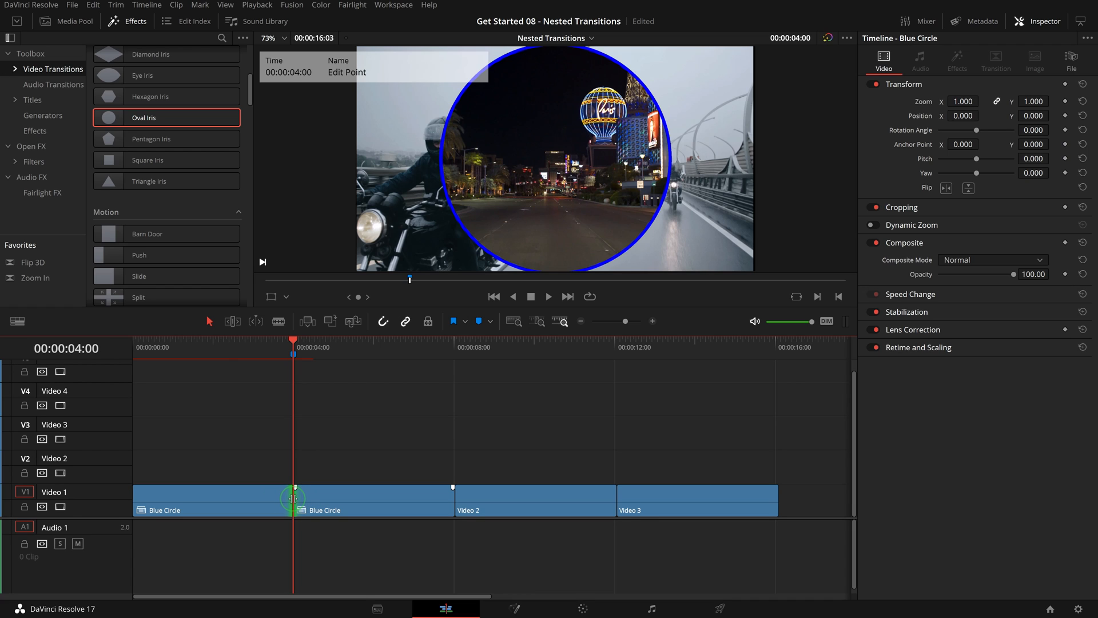
pyautogui.press('ctrl+v')
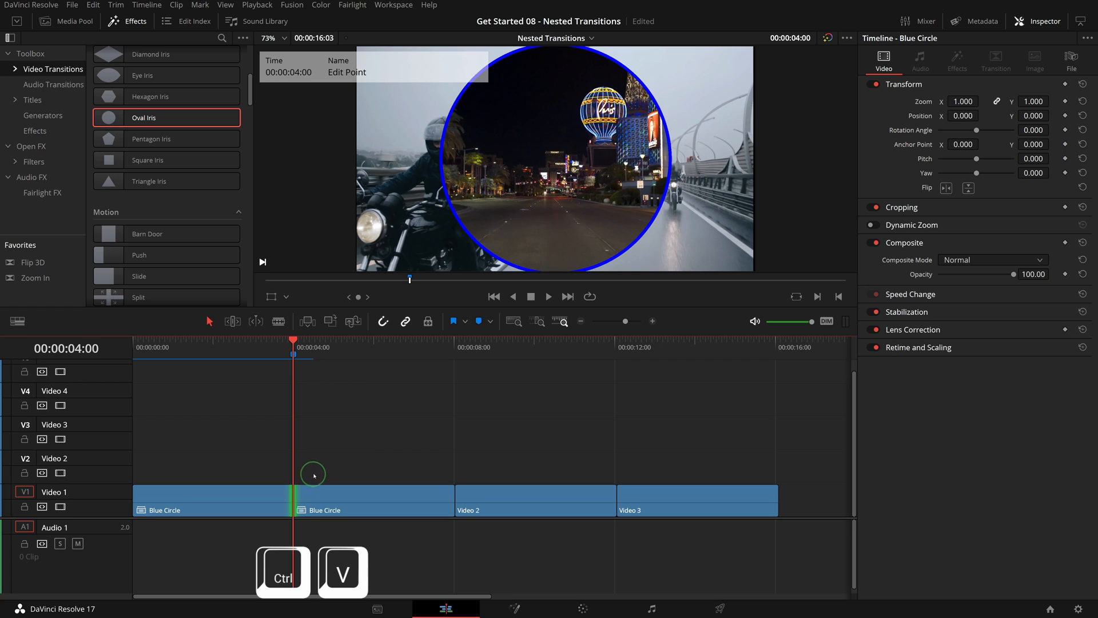
pyautogui.press('ctrl+v')
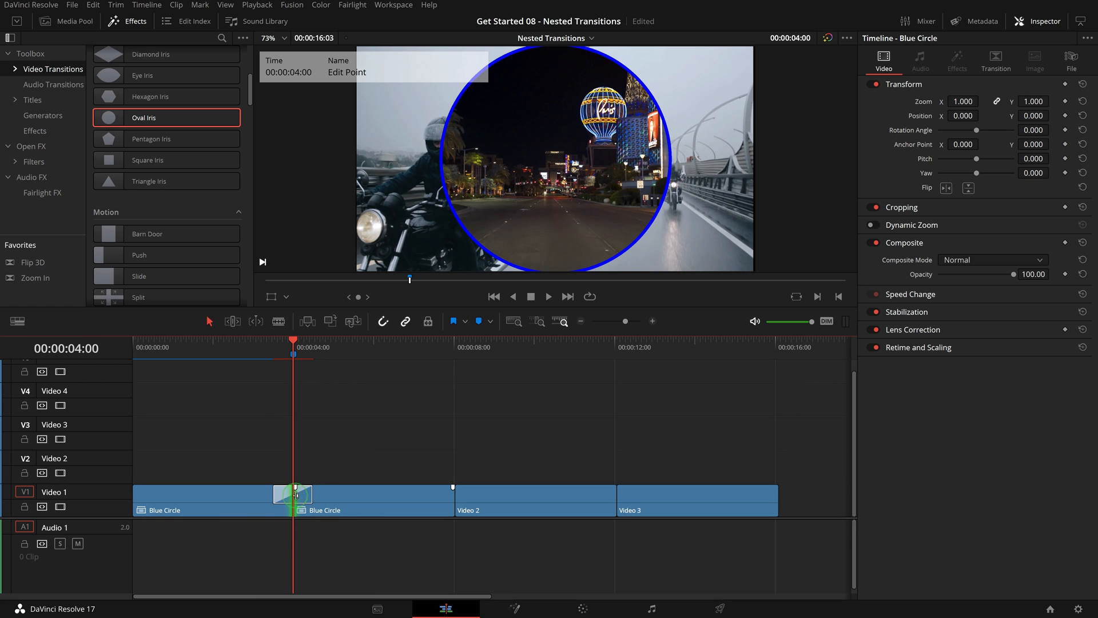
pyautogui.click(294, 494)
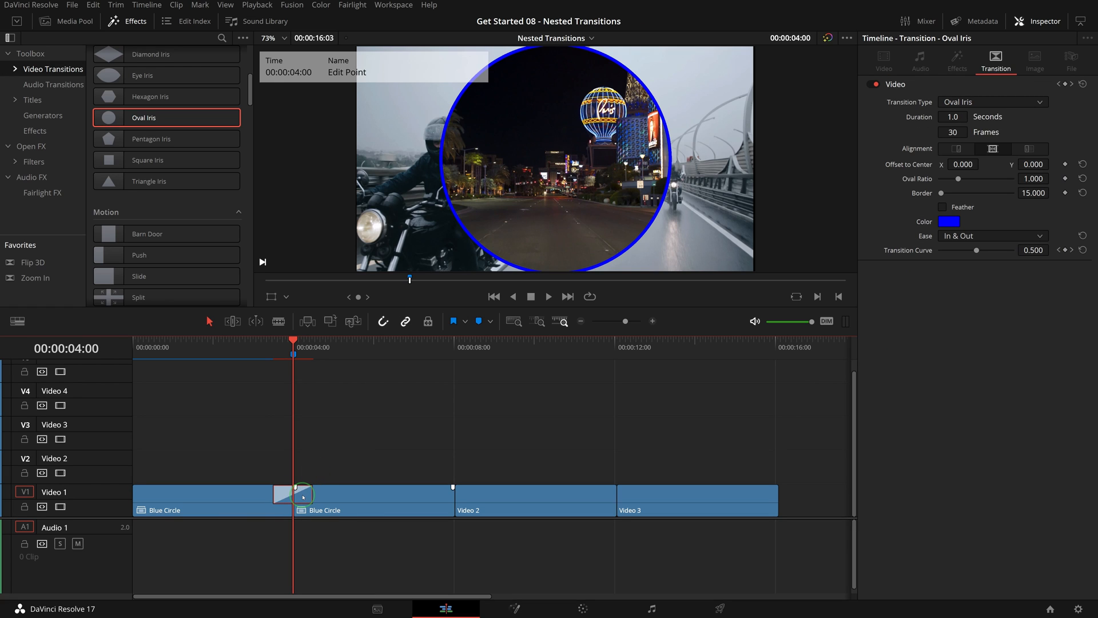
# Give the pasted iris a green border and enter a longer duration in the Duration field.
pyautogui.click(950, 221)
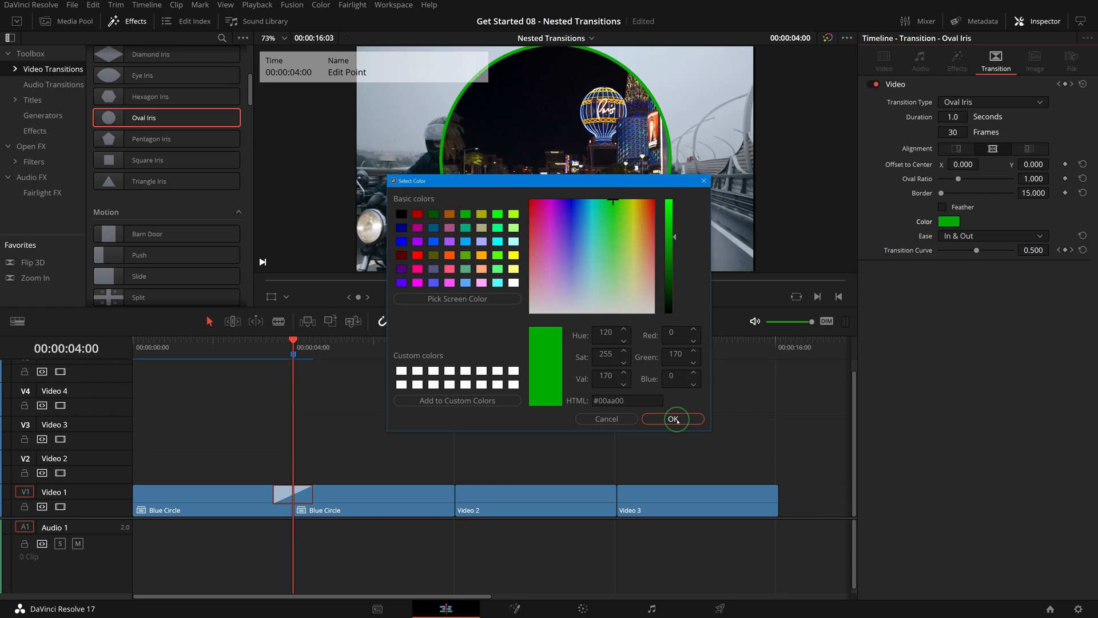
pyautogui.click(673, 418)
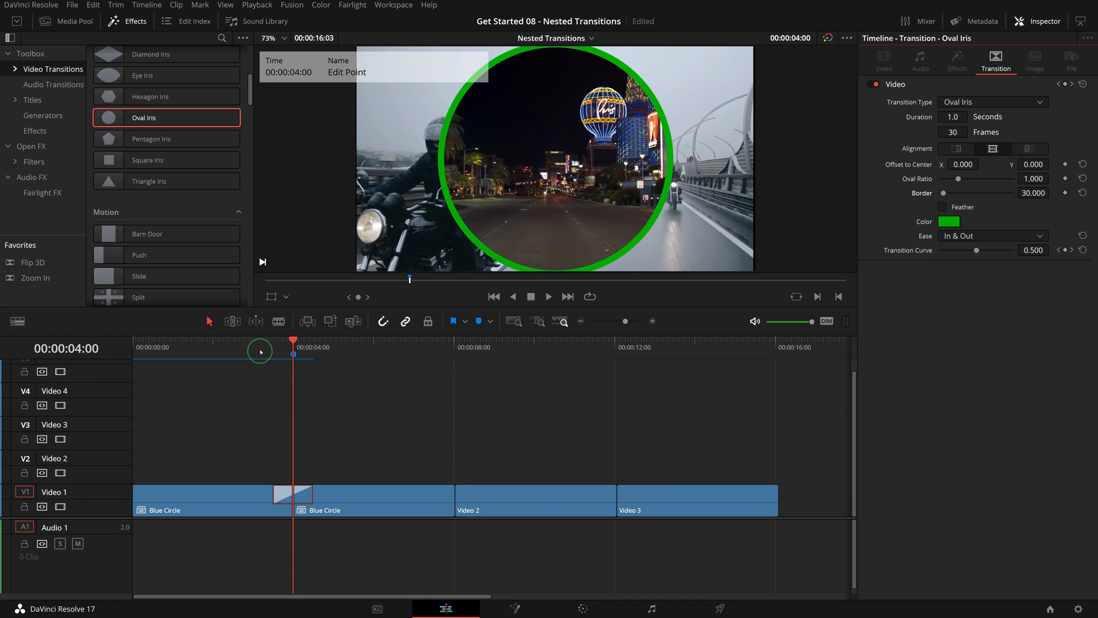
pyautogui.click(548, 296)
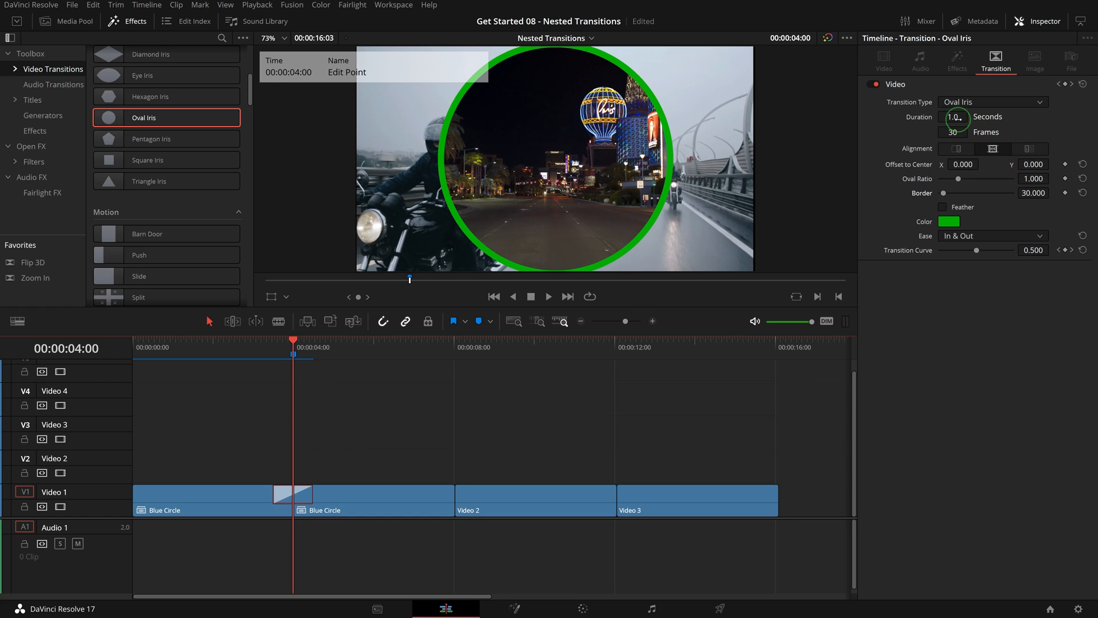
pyautogui.write('1.8')
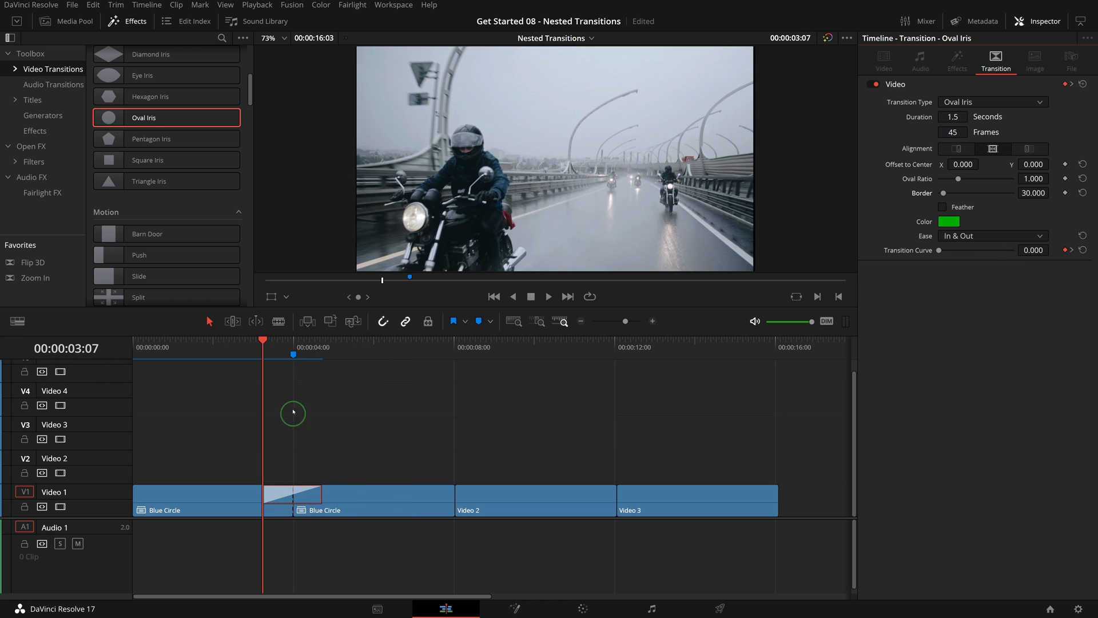
pyautogui.moveTo(245, 447)
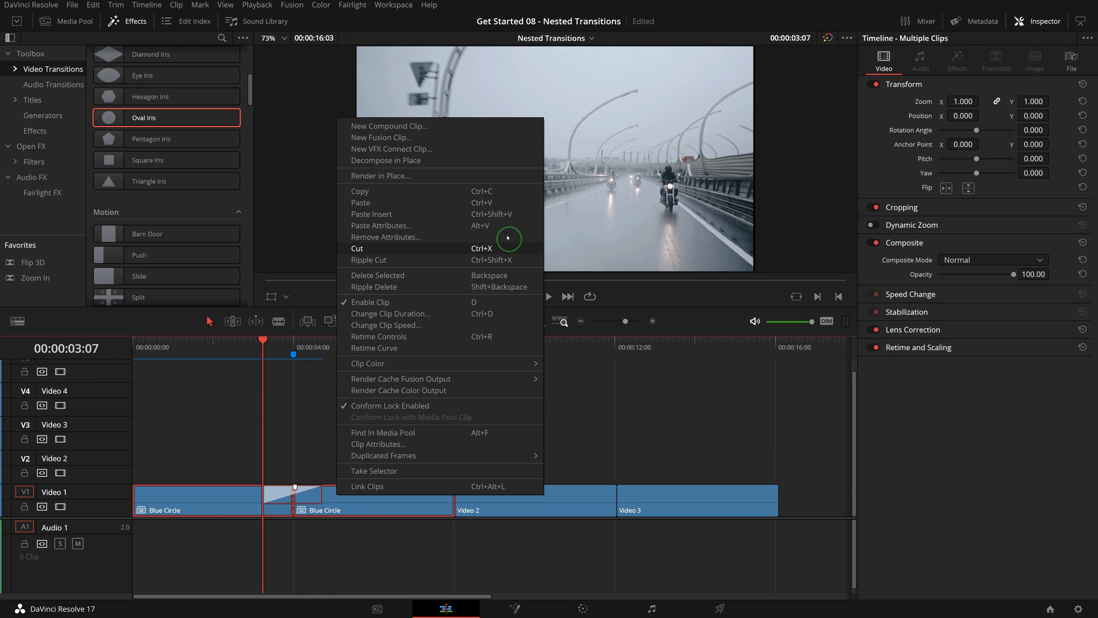
# Nest the Blue Circle clips into a compound clip named Green Circle.
pyautogui.click(389, 126)
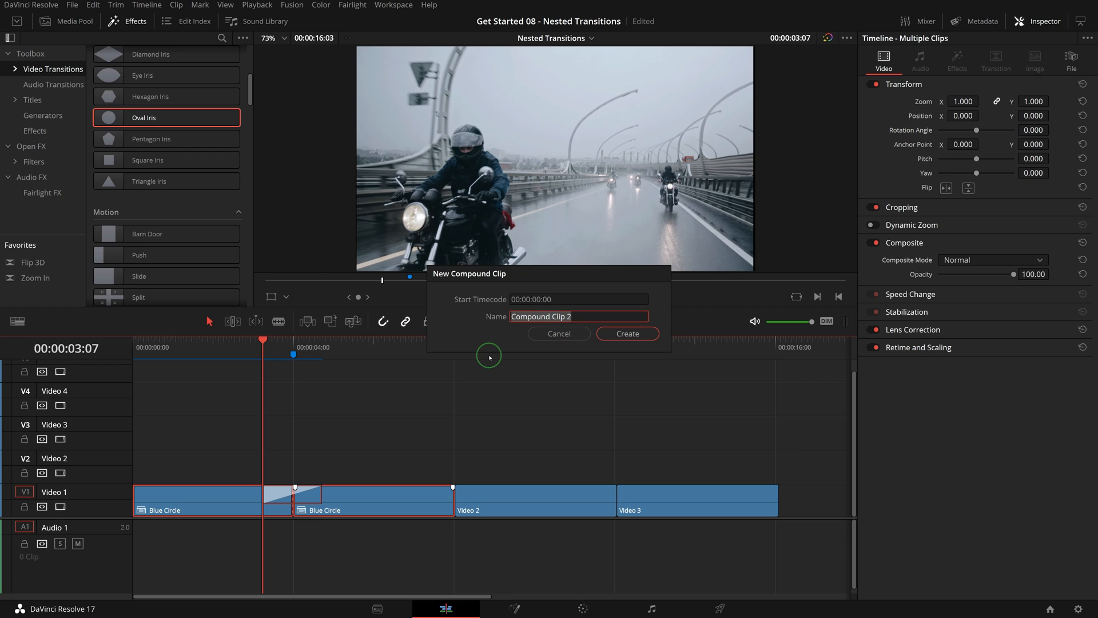
pyautogui.write('Green Ci')
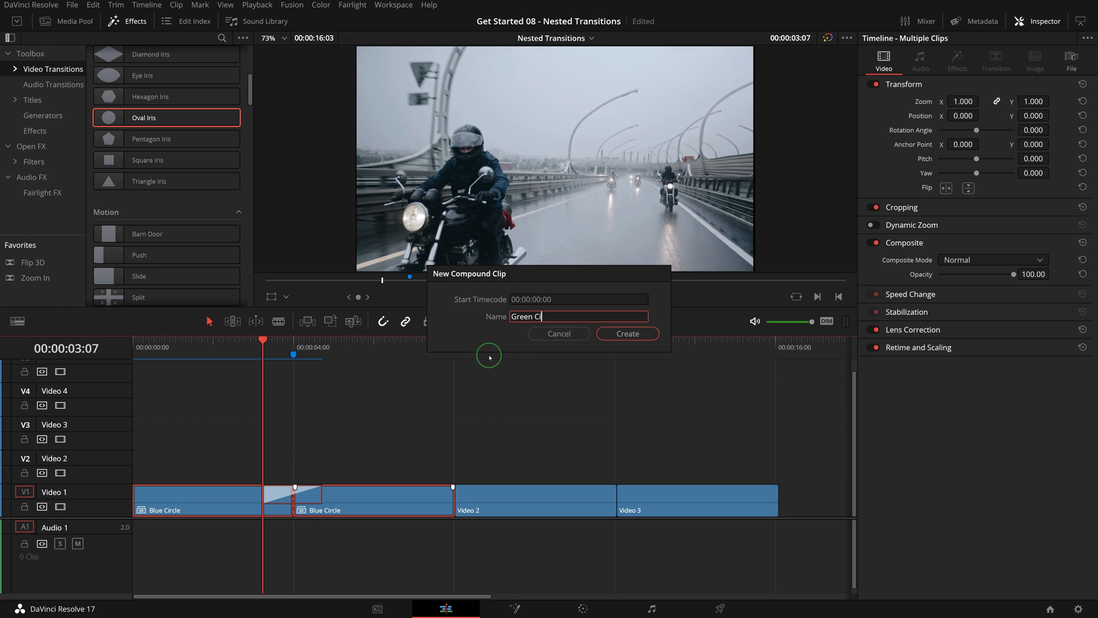
pyautogui.click(626, 333)
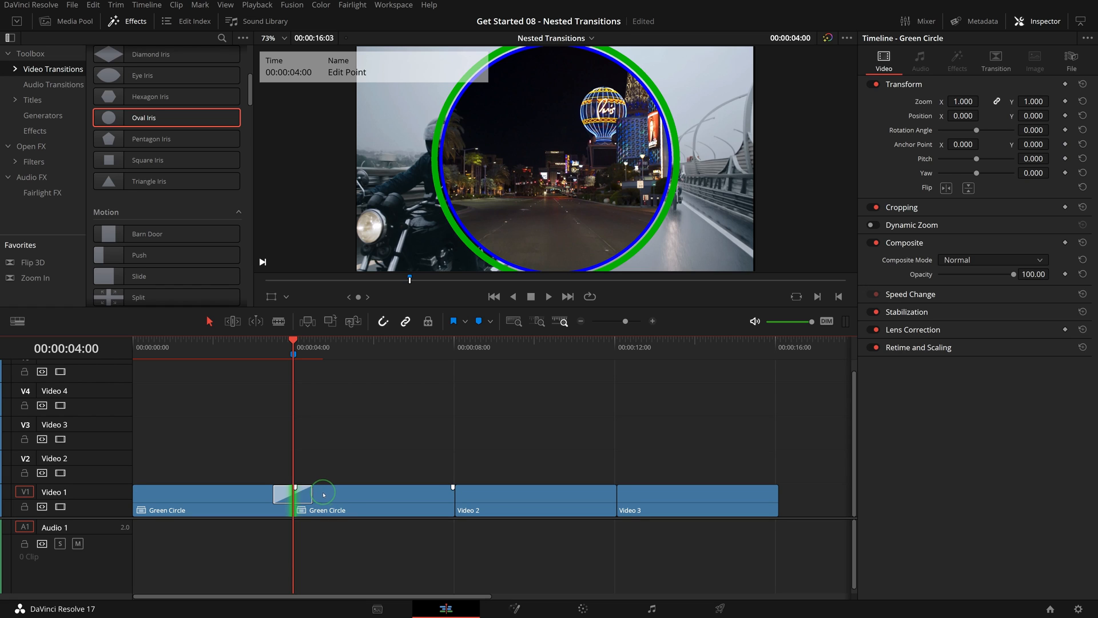
# Give the Green Circle oval iris an orange border.
pyautogui.click(298, 494)
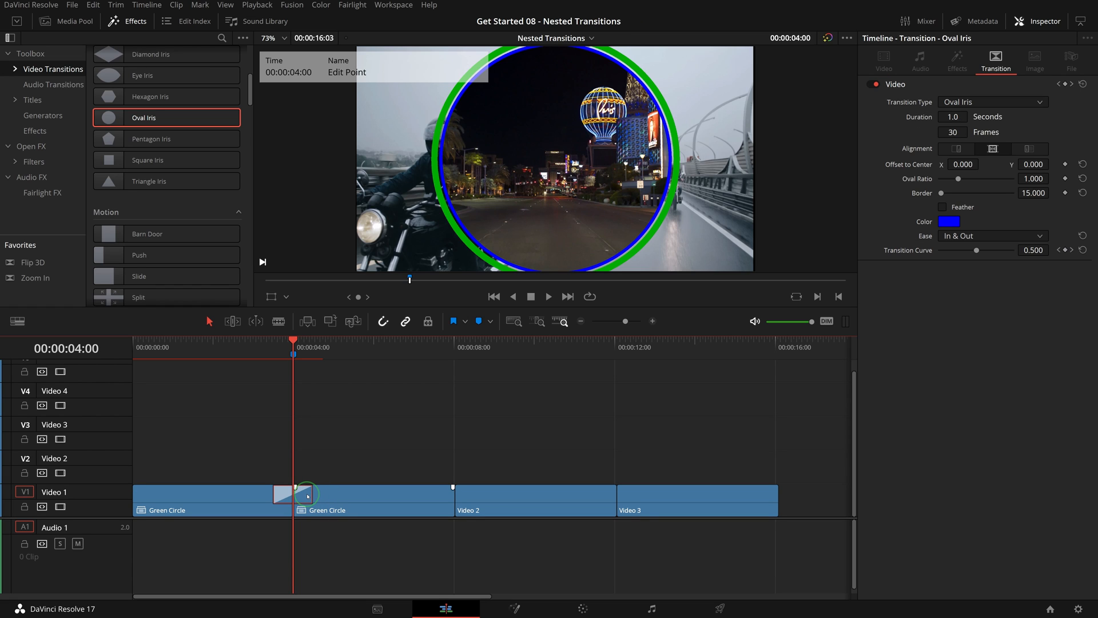
pyautogui.moveTo(515, 448)
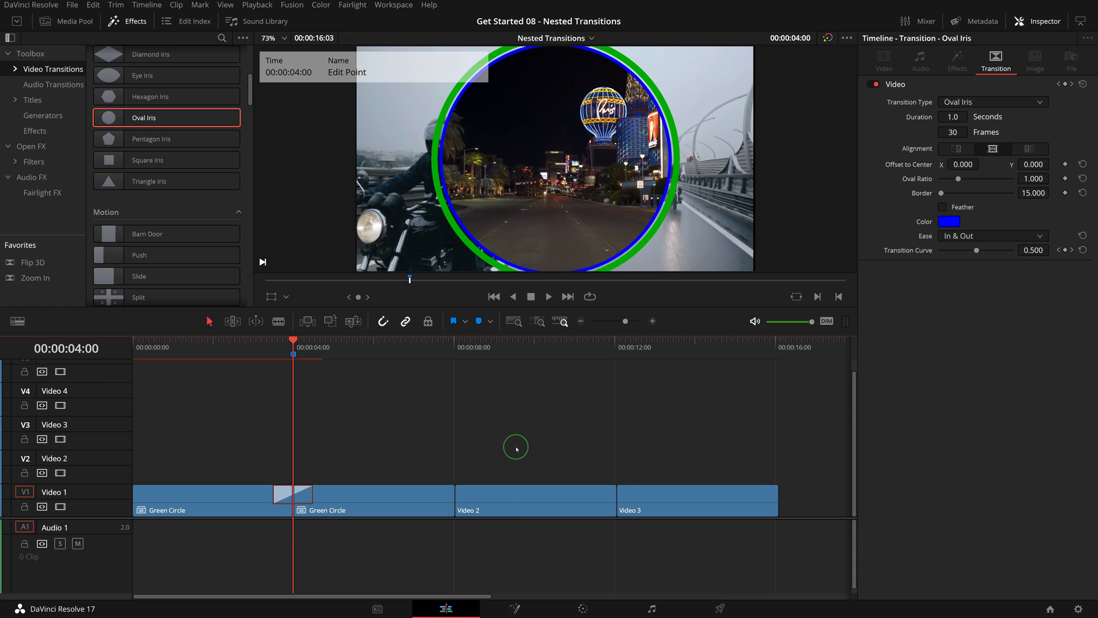
pyautogui.click(950, 221)
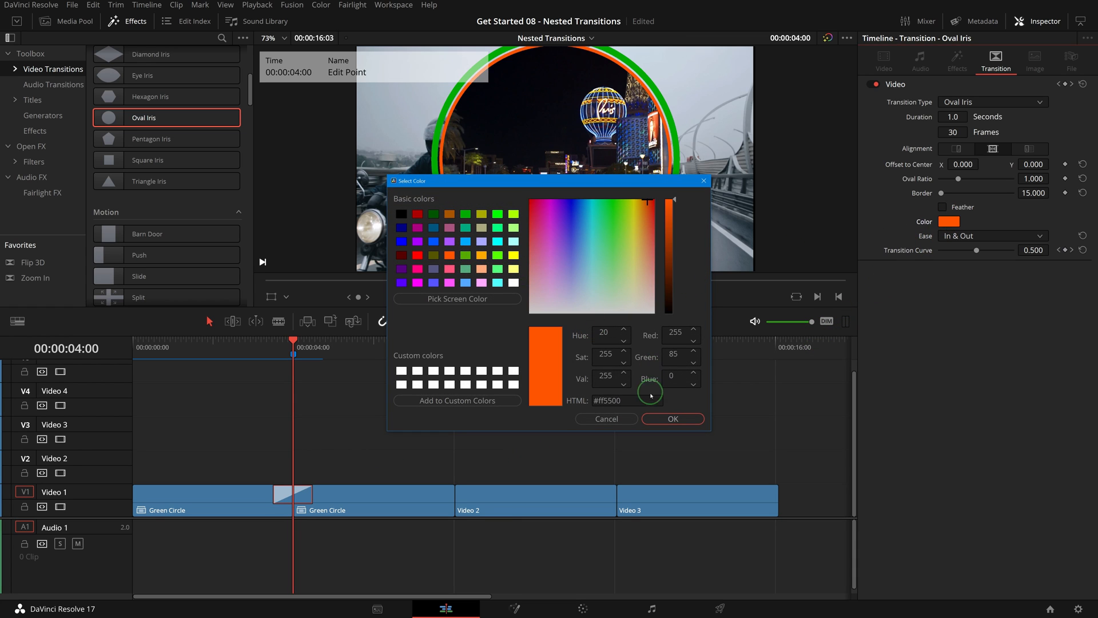
pyautogui.click(671, 419)
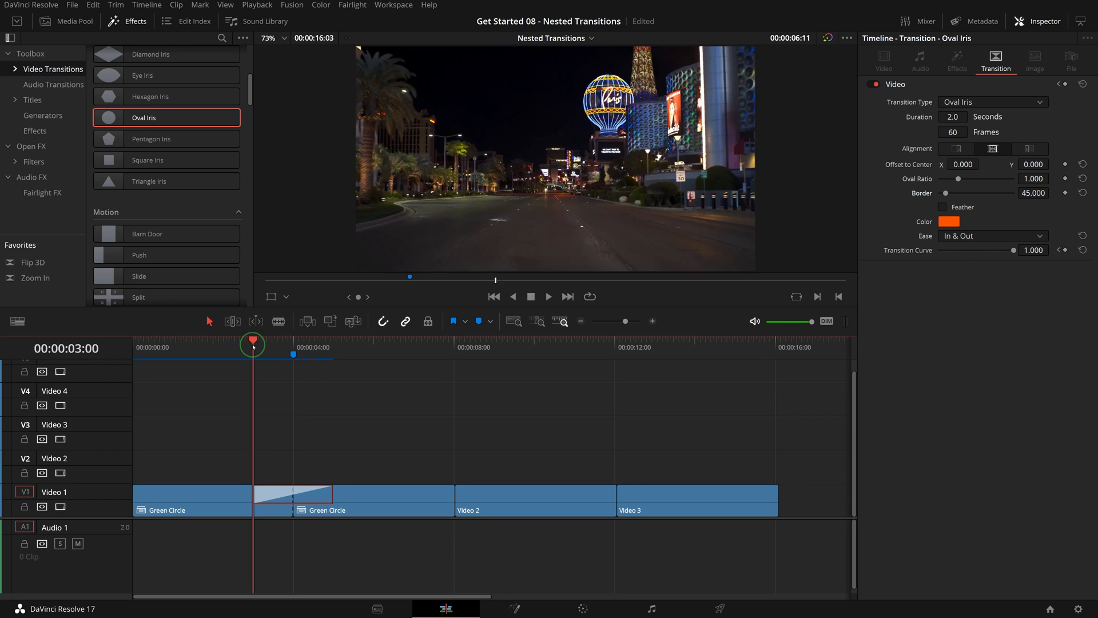
# Preview from just before the transition and marquee-select both Green Circle clips.
pyautogui.click(548, 295)
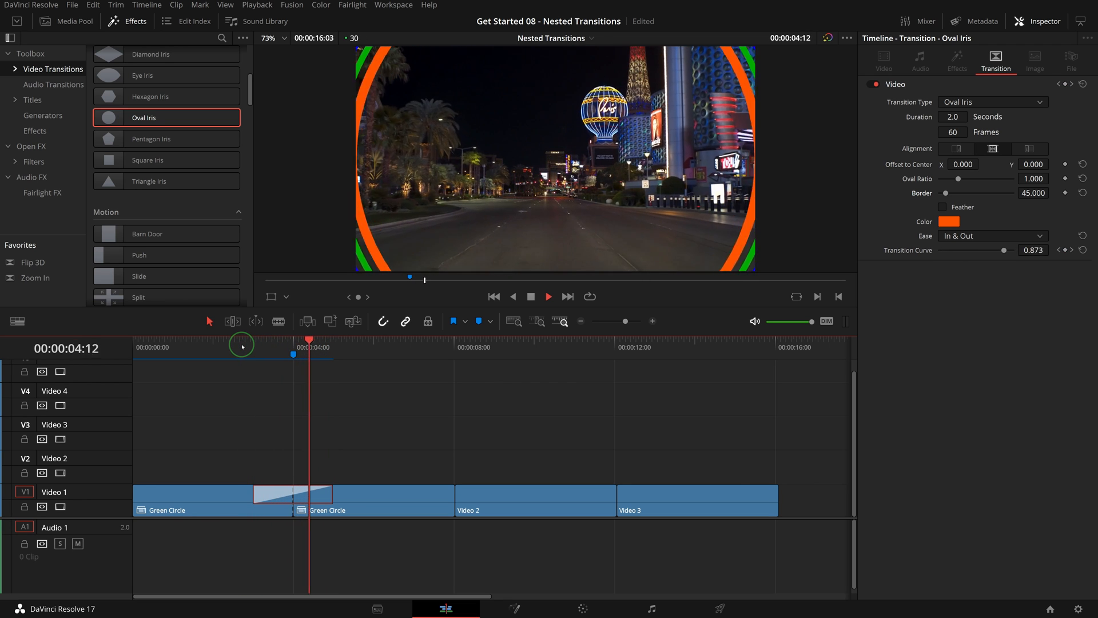
pyautogui.moveTo(309, 341); pyautogui.dragTo(294, 341)
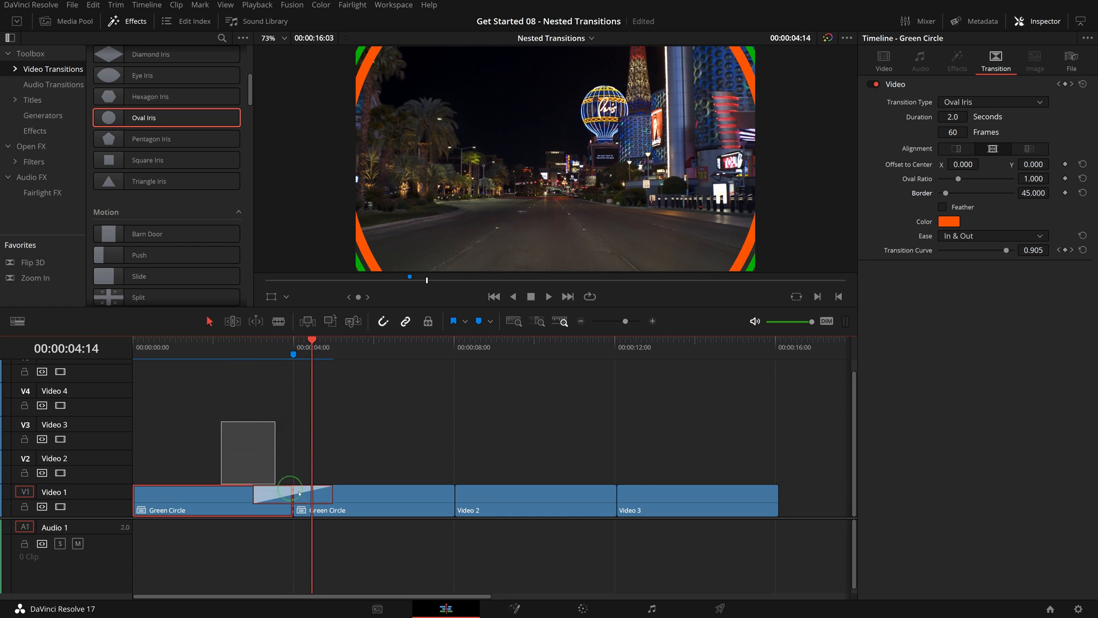
# Create a compound clip named Orange Circle from the selected Green Circle clips.
pyautogui.rightClick(294, 488)
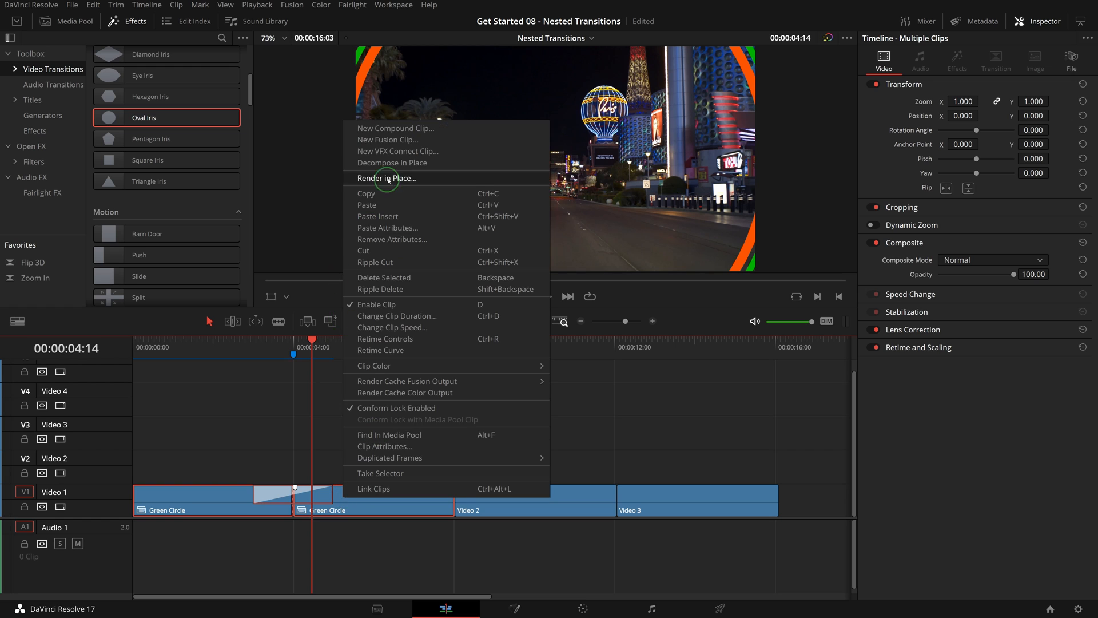
pyautogui.click(396, 128)
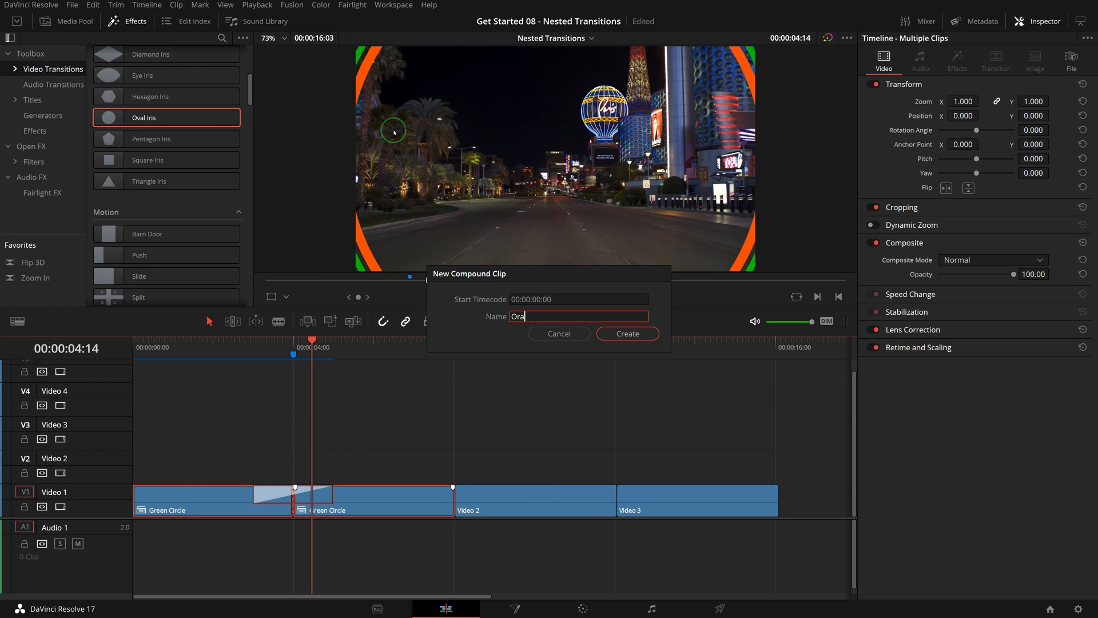
pyautogui.click(626, 333)
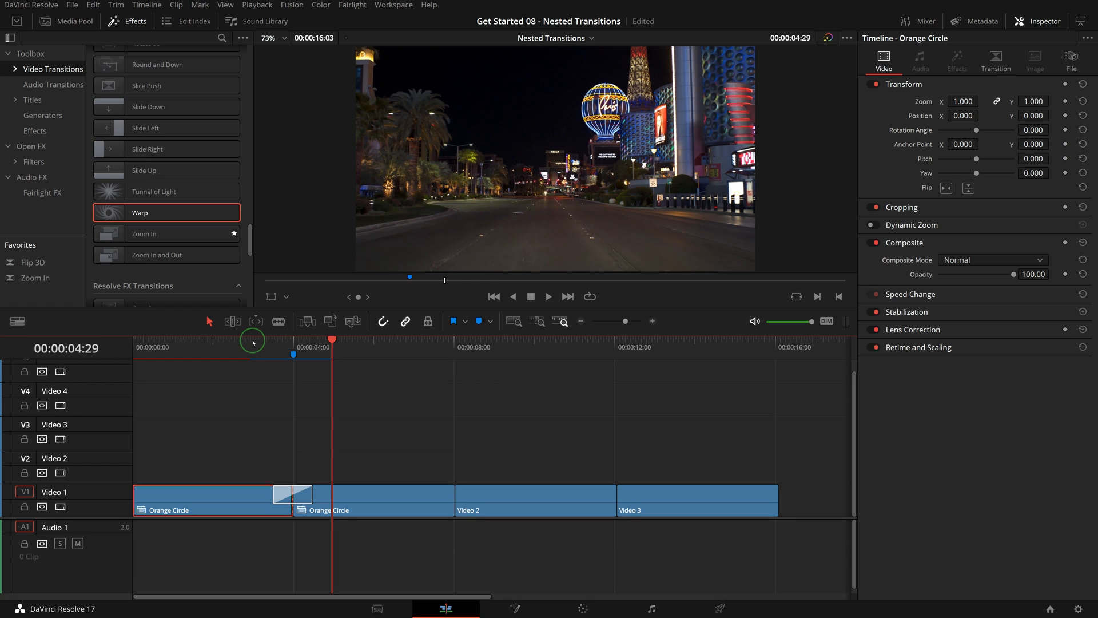
pyautogui.moveTo(424, 425)
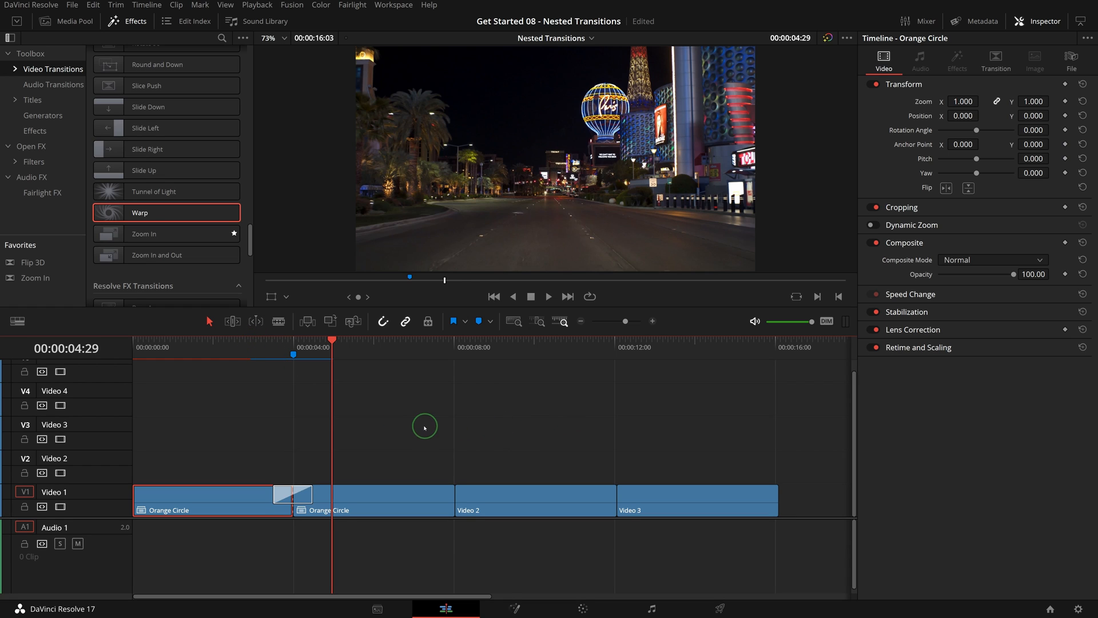
pyautogui.moveTo(476, 197)
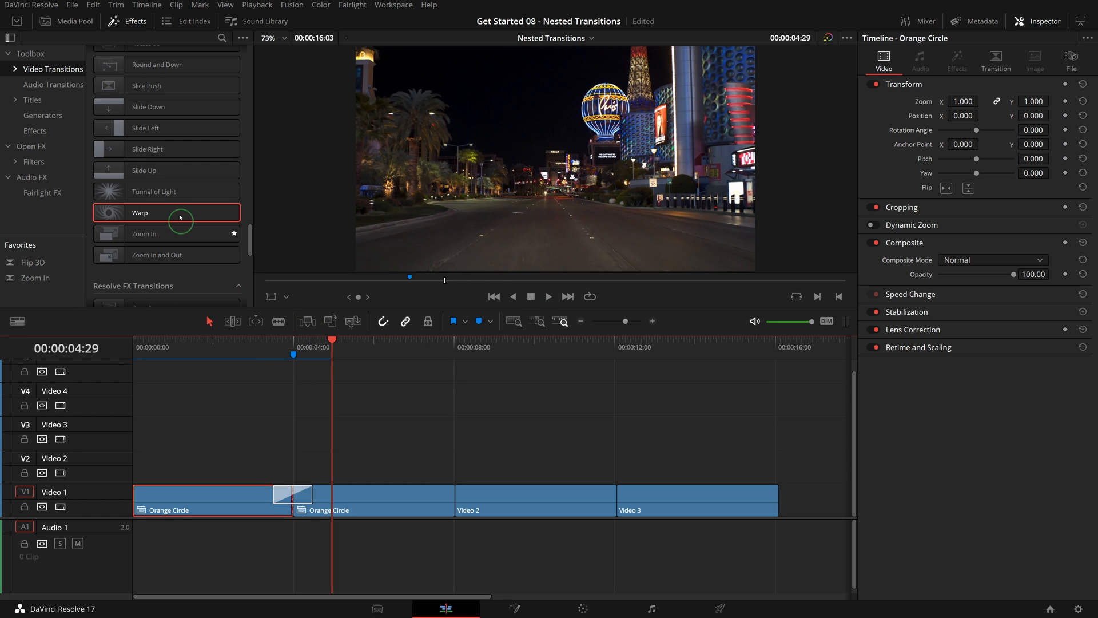
# Add an orange-bordered Edge Wipe (Border 45, 2 s) at the Video 2/Video 3 edit and select both clips.
pyautogui.scroll(-3)
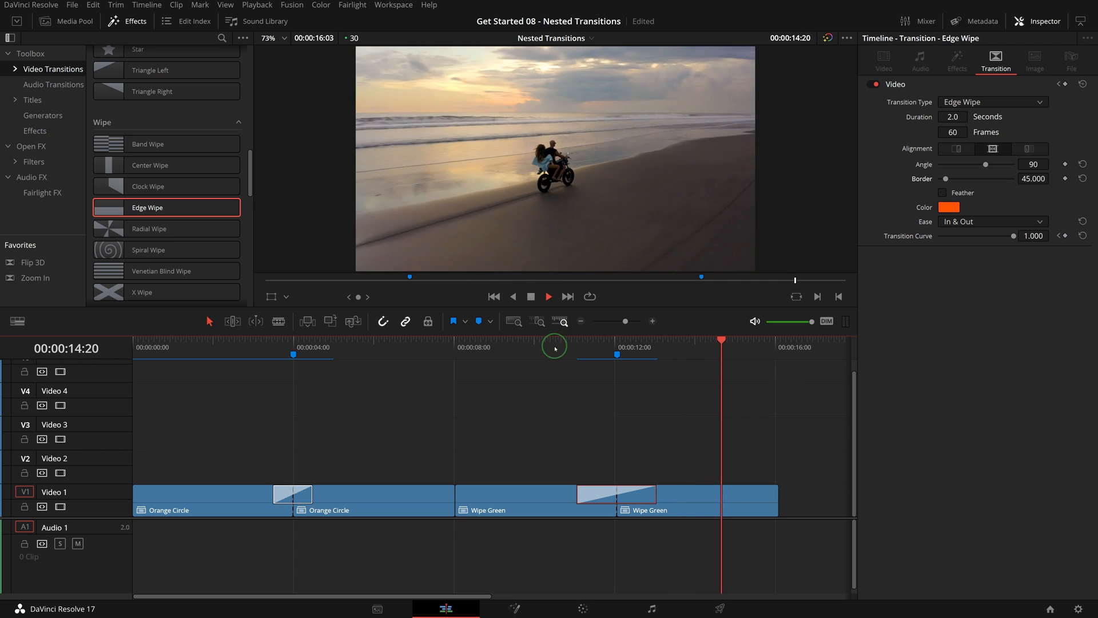
pyautogui.click(590, 348)
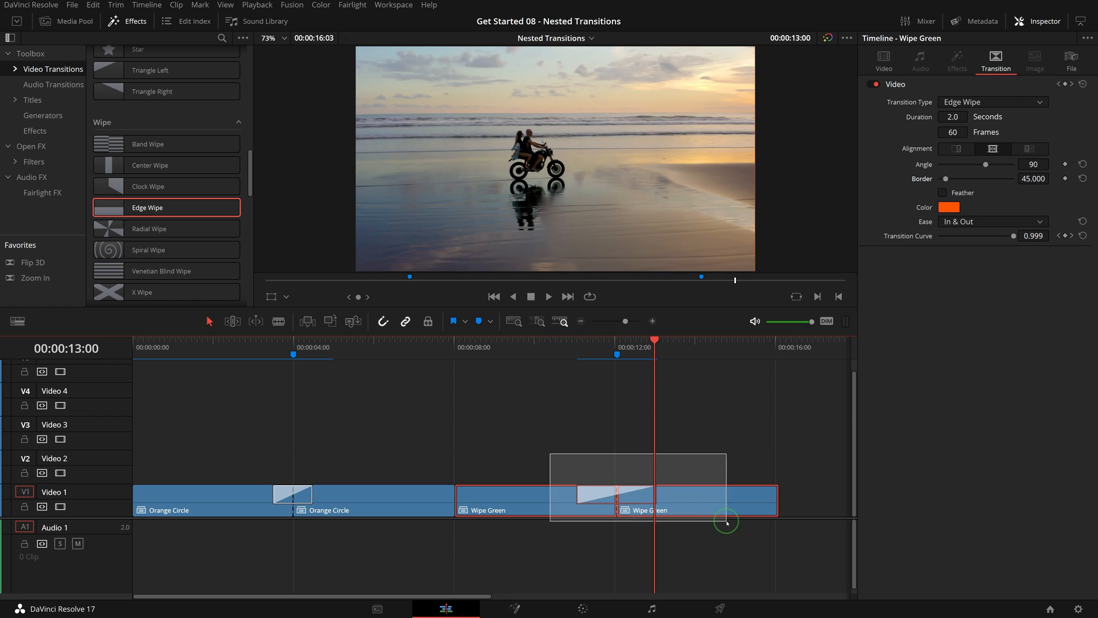
# Create a compound clip named Wipe Orange from the selected Wipe Green clips.
pyautogui.rightClick(727, 522)
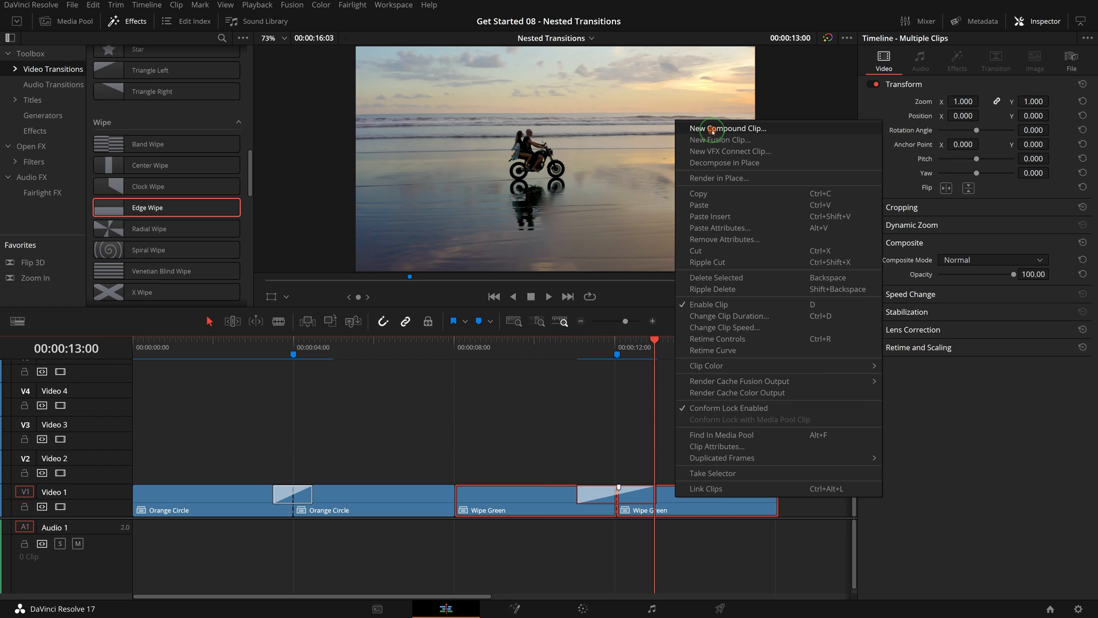
pyautogui.click(733, 128)
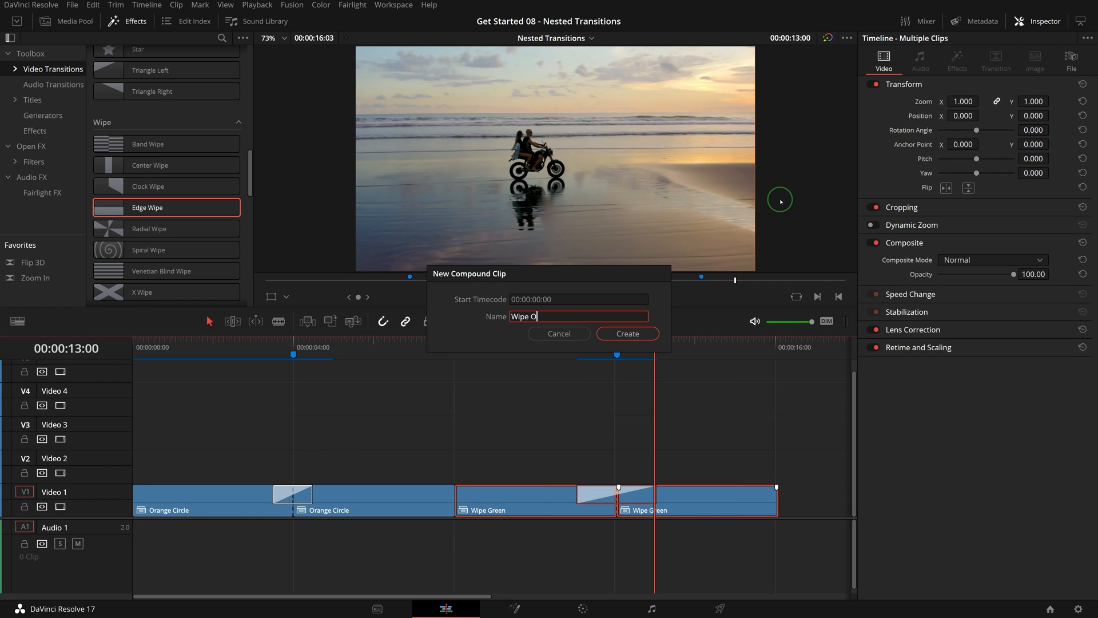
pyautogui.click(626, 332)
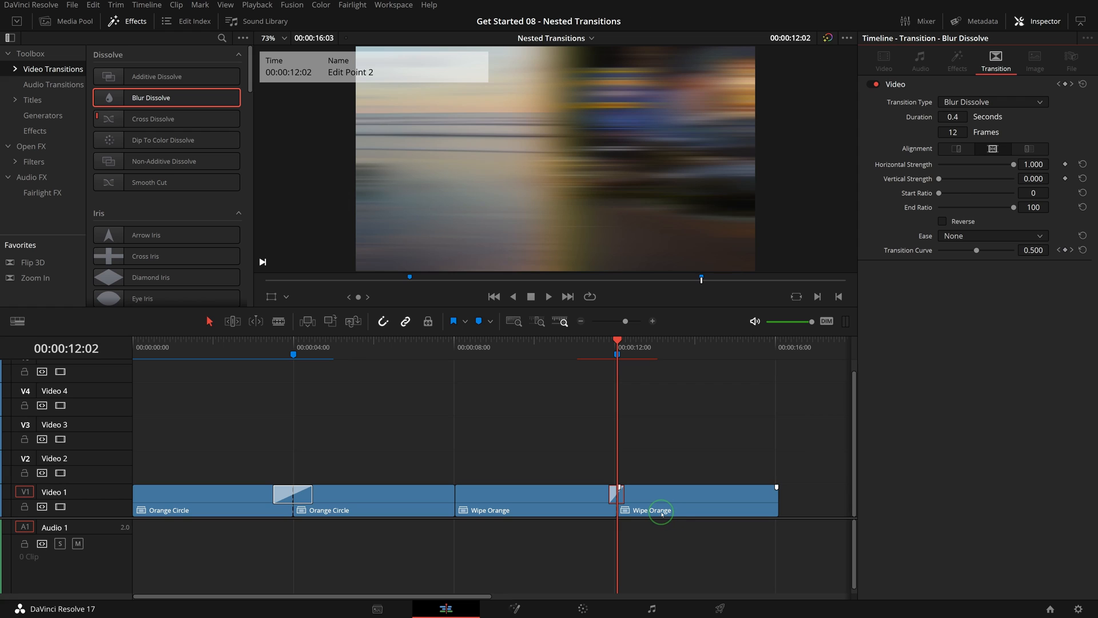
# Set the Blur Dissolve's Ease to In & Out and park the playhead just before it.
pyautogui.click(992, 236)
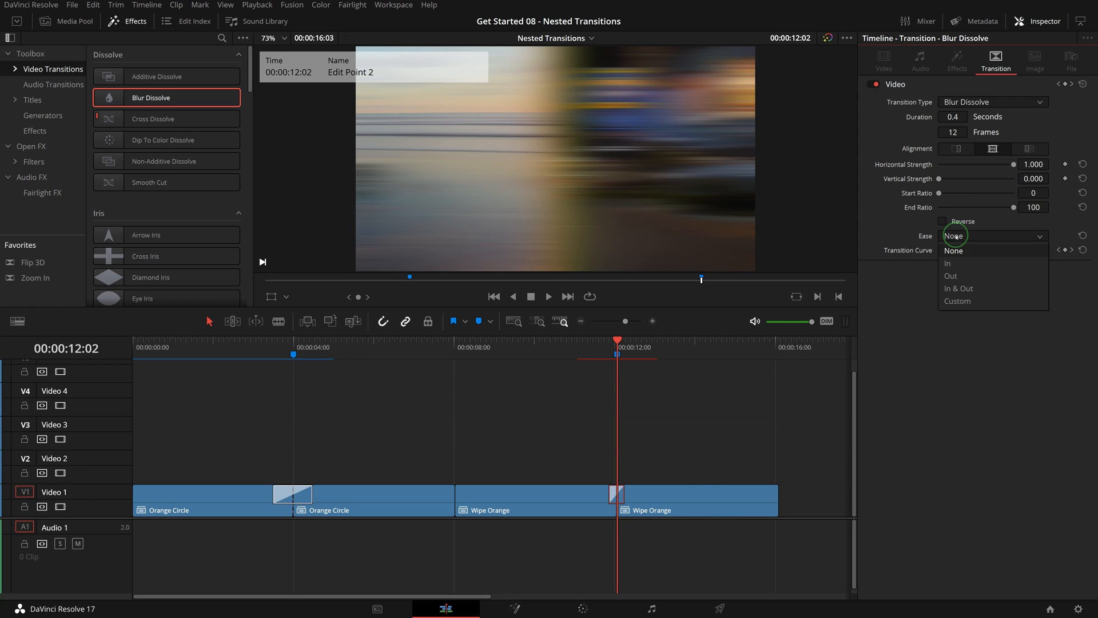
pyautogui.click(959, 288)
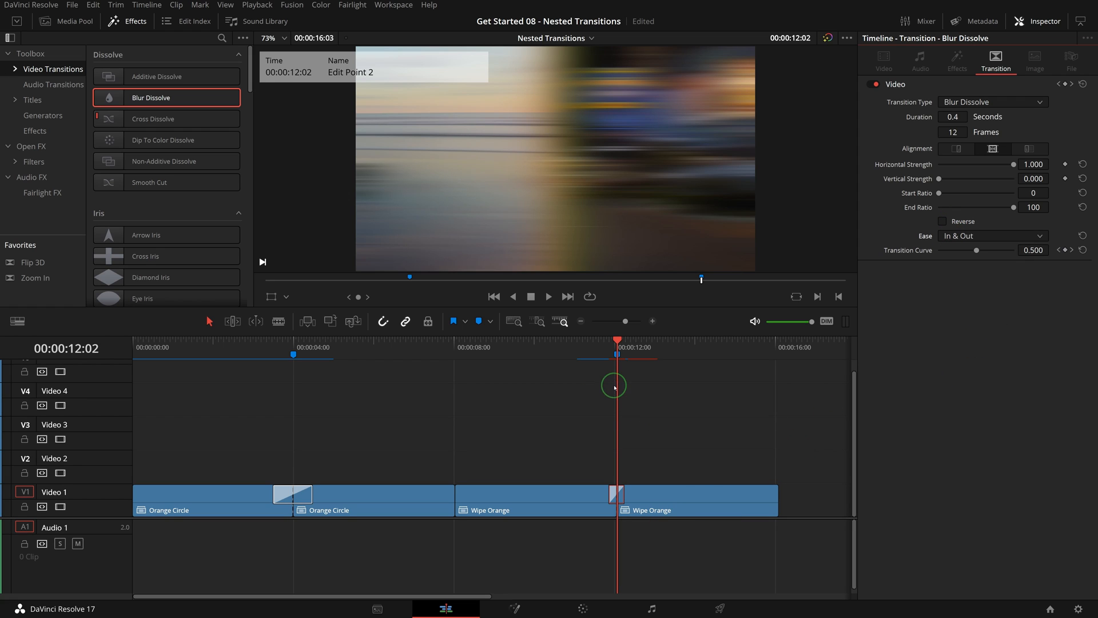
pyautogui.click(581, 354)
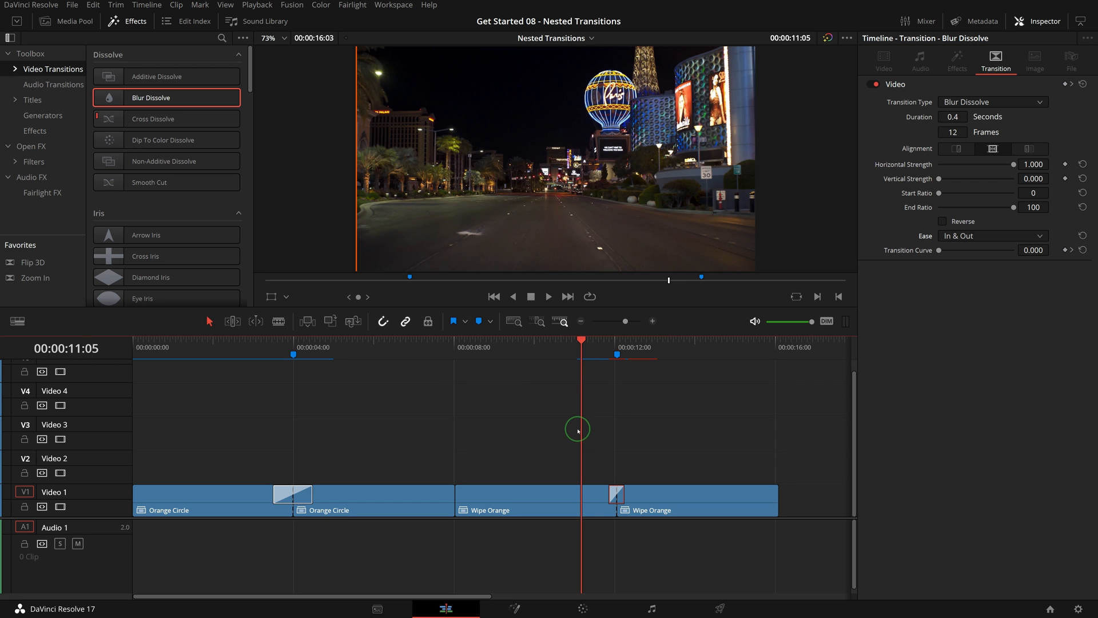